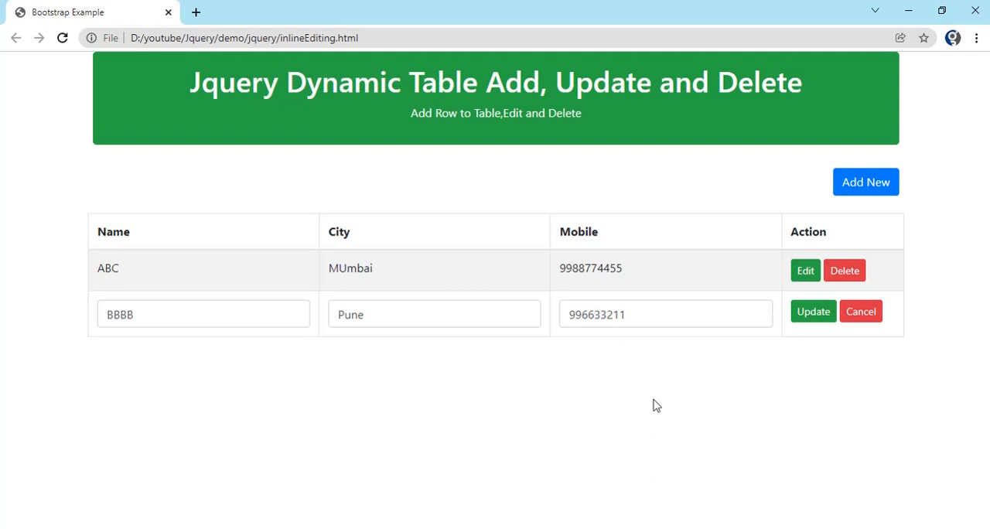
mouse_move(616, 412)
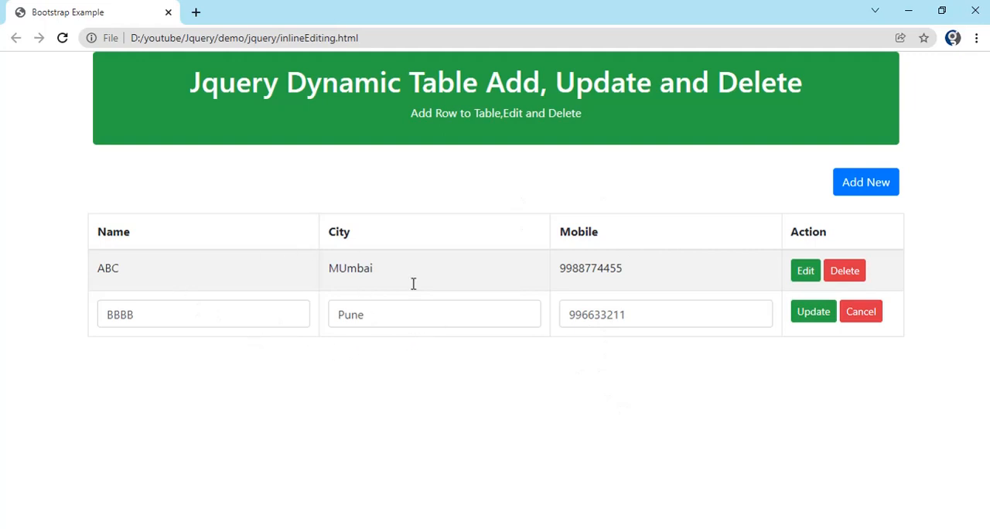
- Reload inlineEditing.html so the table shows No Records Available
left_click(845, 269)
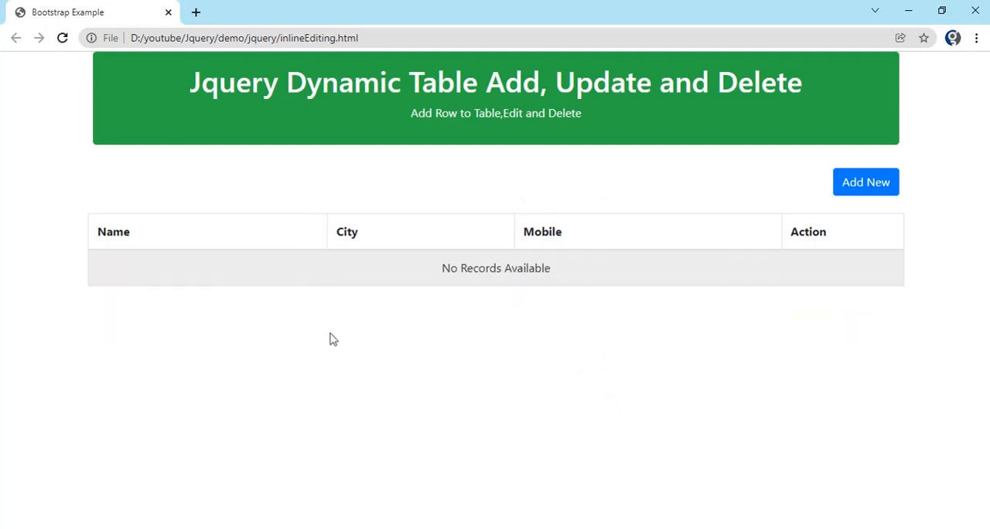
mouse_move(576, 279)
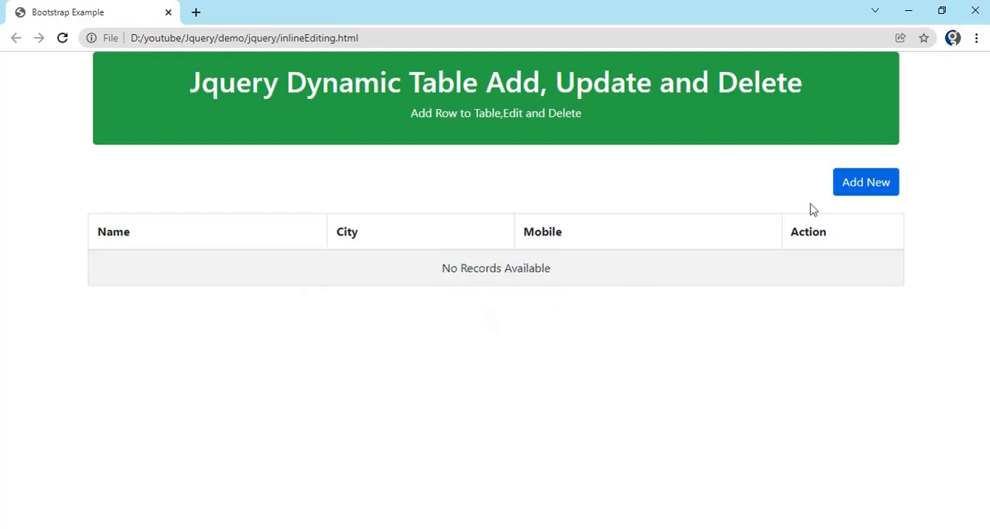
left_click(866, 183)
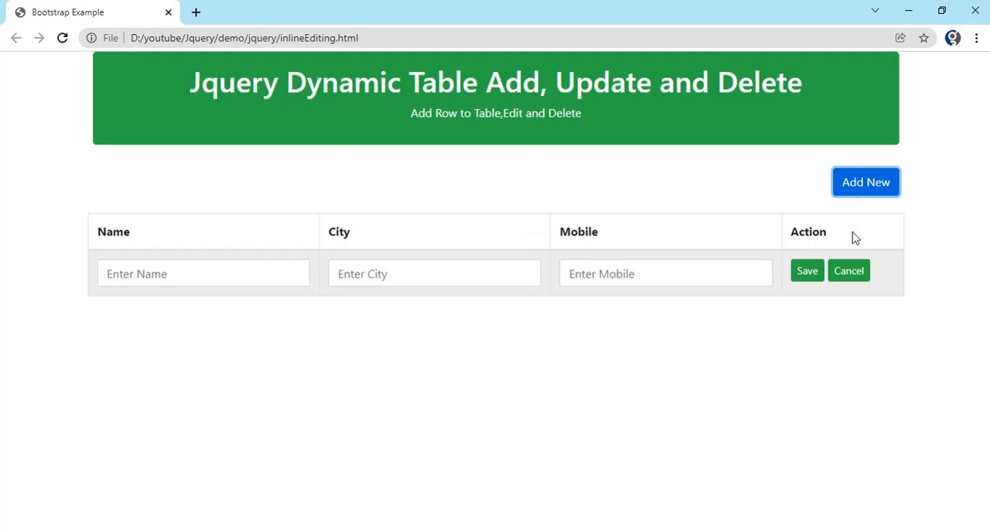
mouse_move(743, 300)
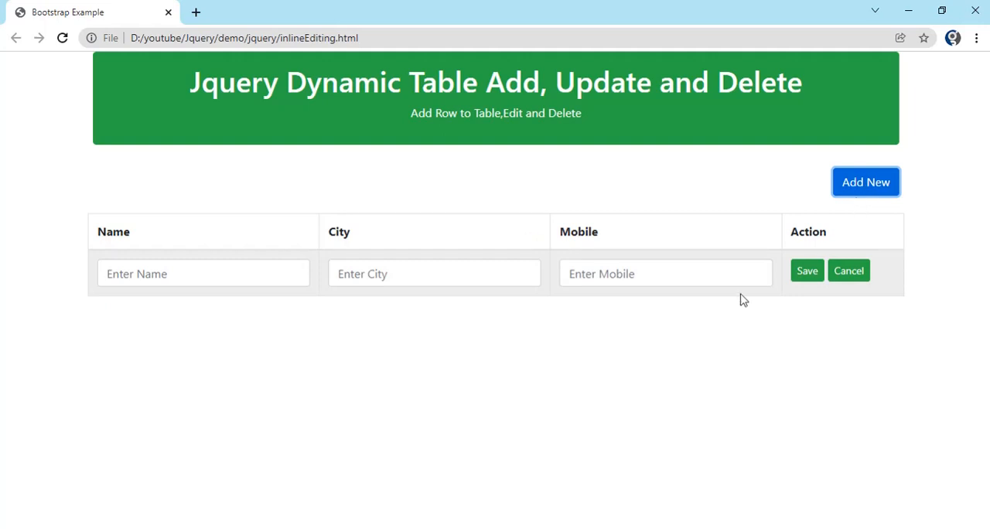
mouse_move(678, 287)
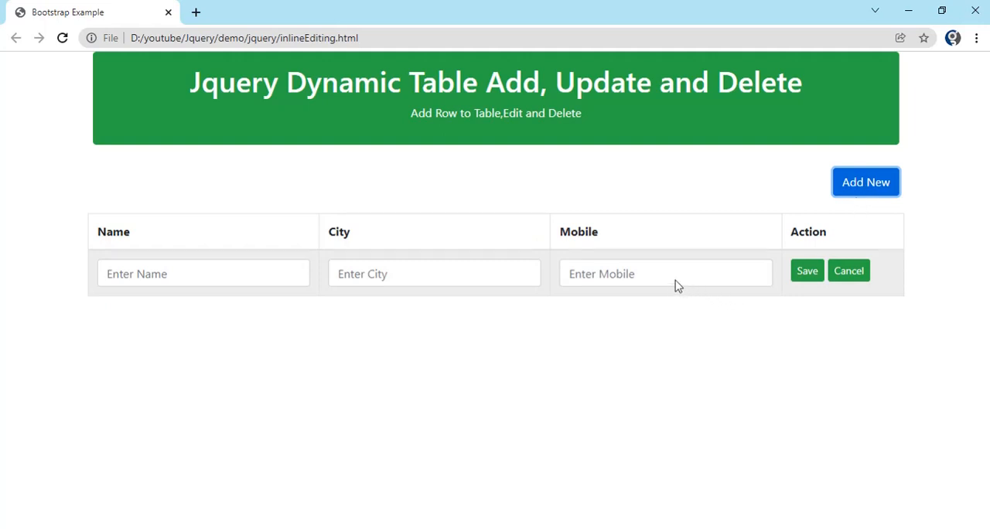
left_click(204, 273)
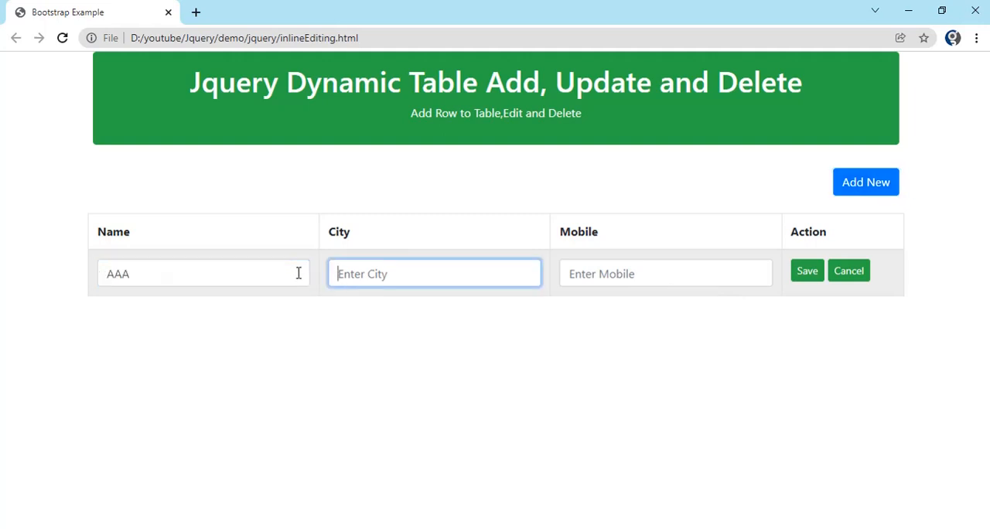
type("Pune")
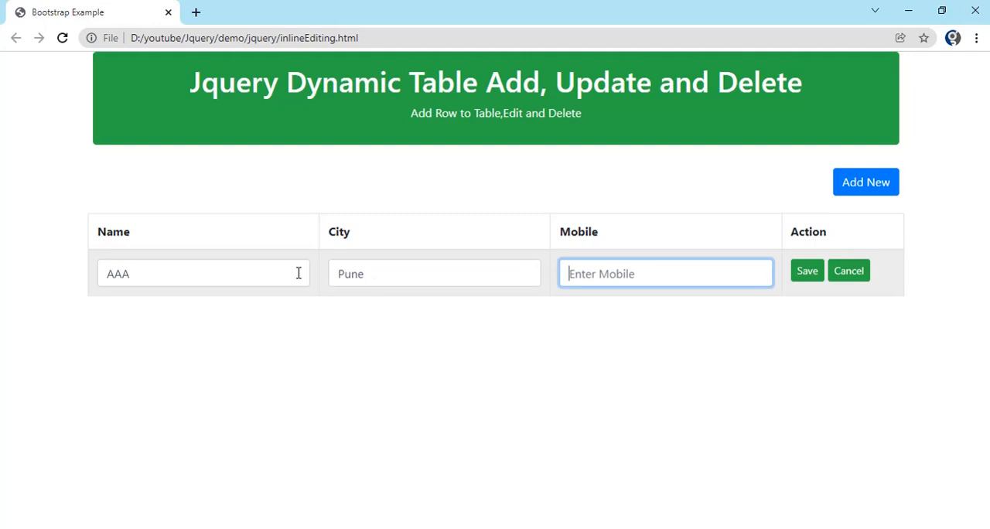
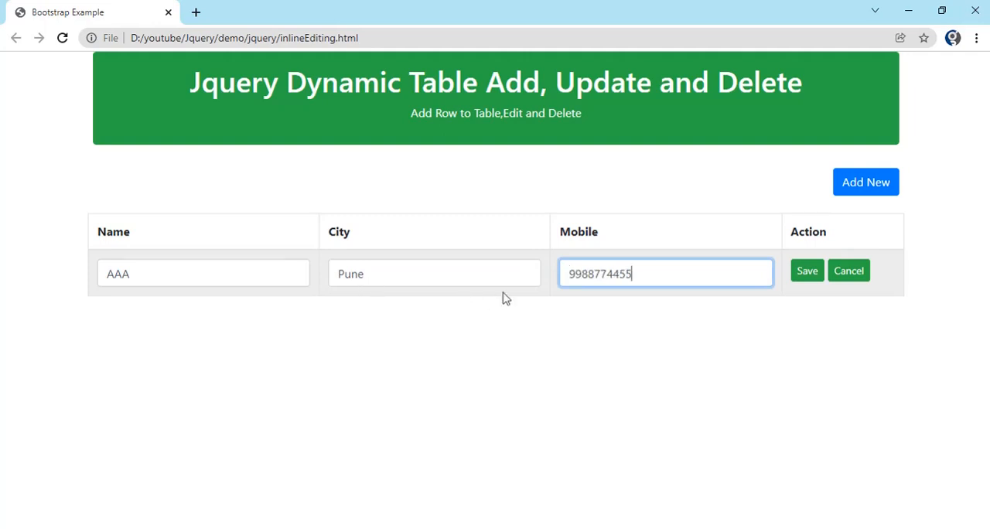
left_click(808, 271)
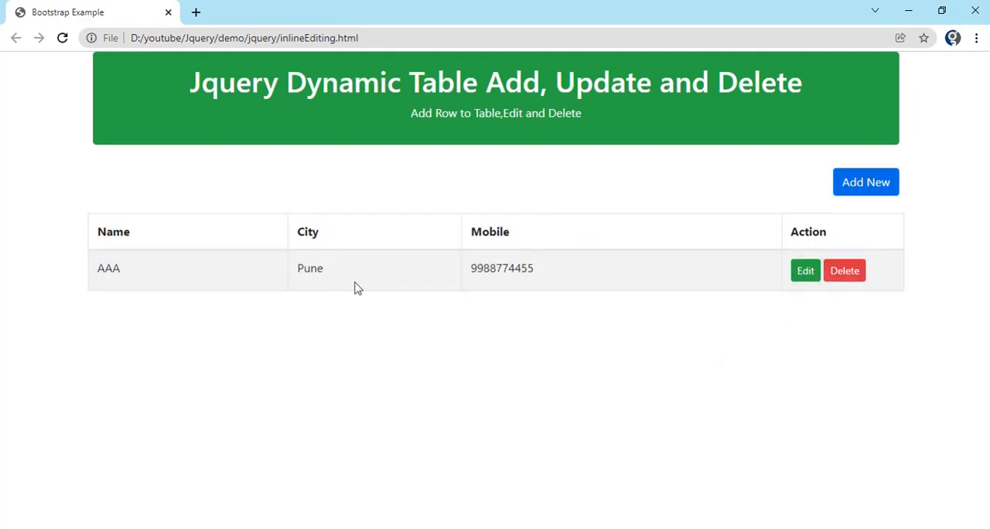
mouse_move(563, 288)
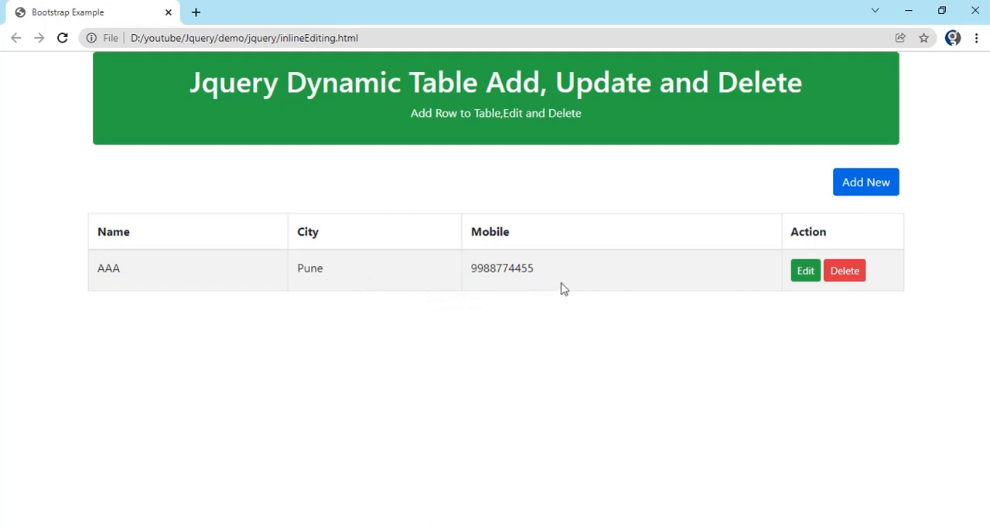
left_click(866, 182)
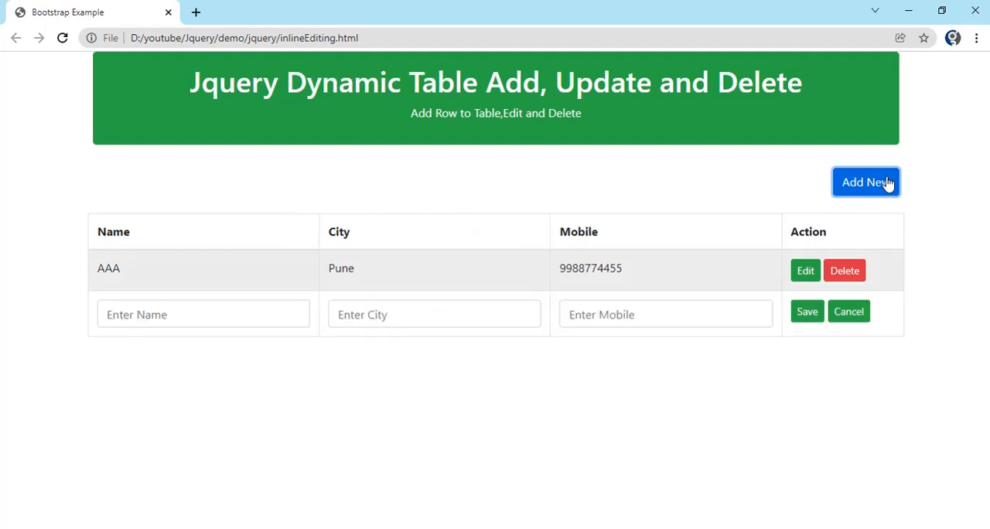
left_click(203, 314)
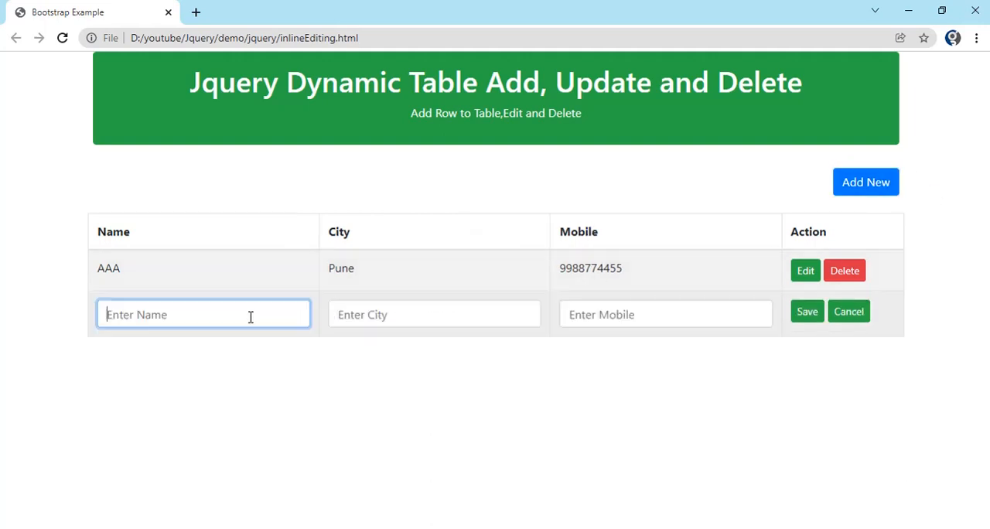
type("BBB")
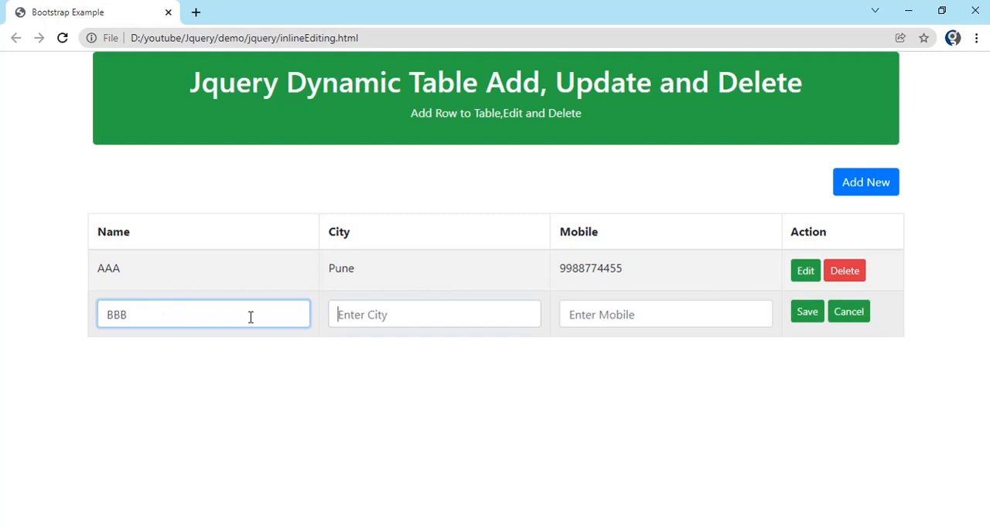
type("MUmbai")
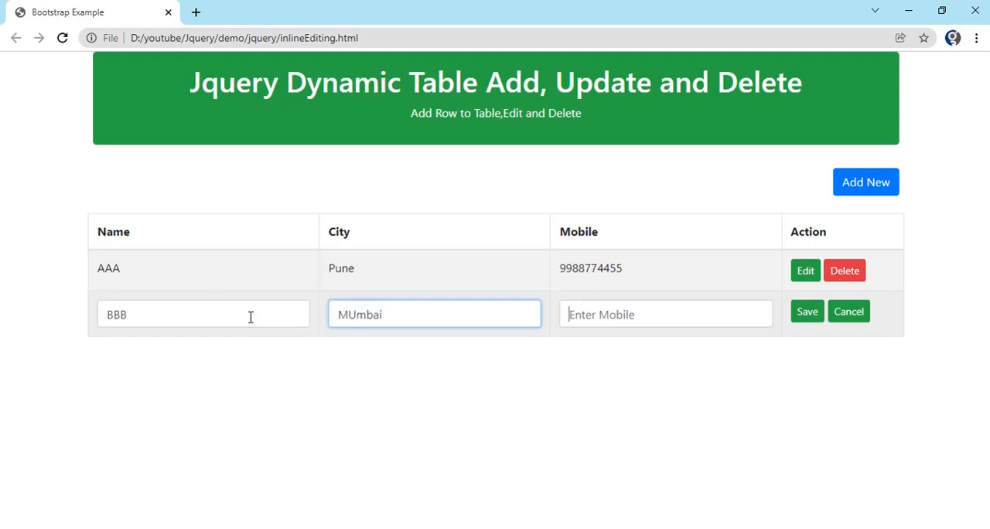
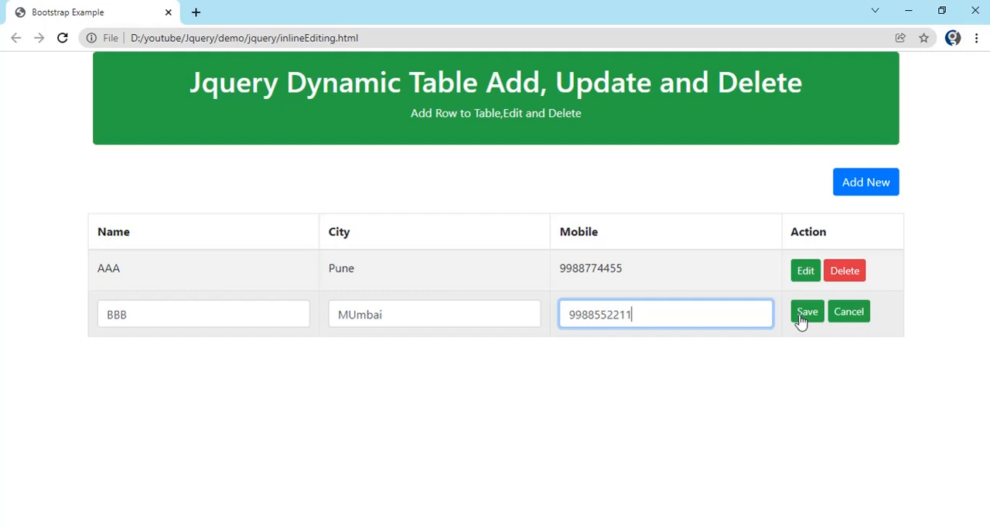
left_click(807, 311)
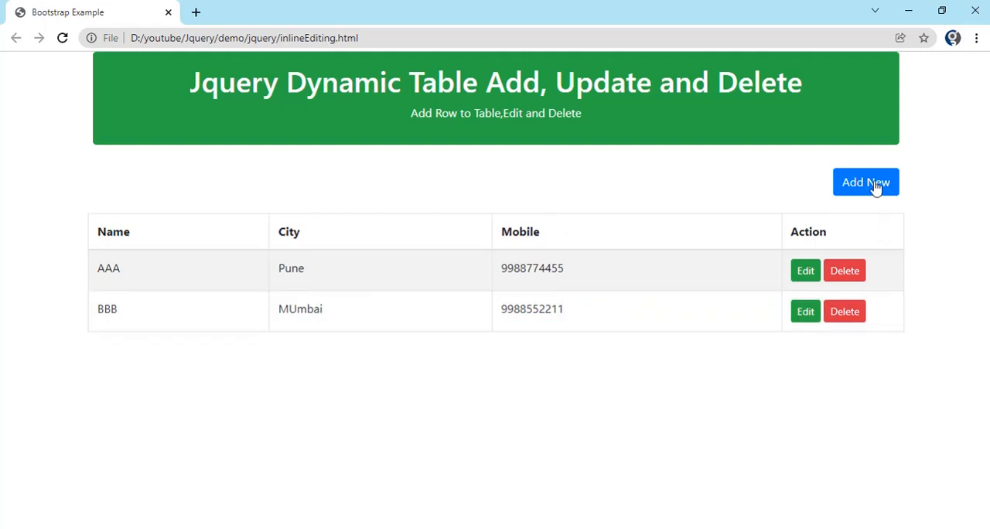
left_click(867, 182)
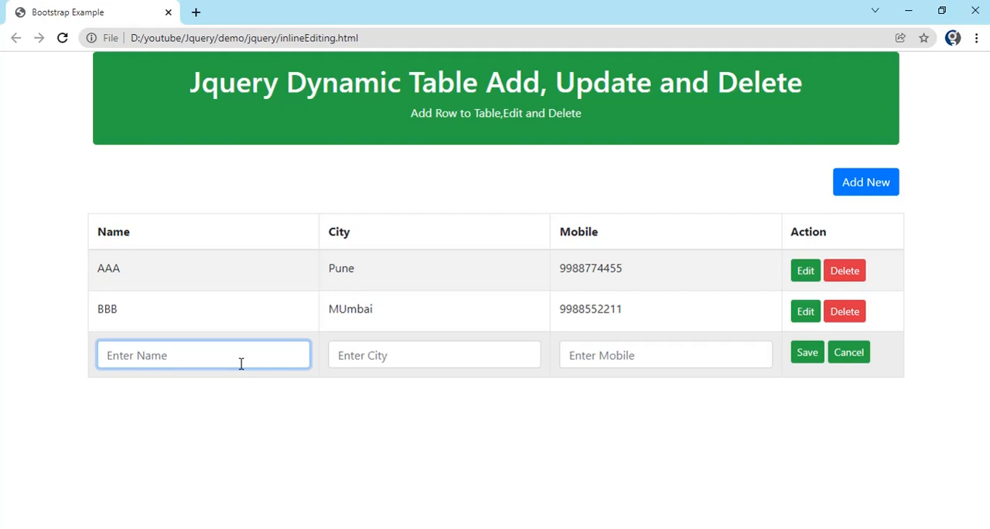
type("WWW")
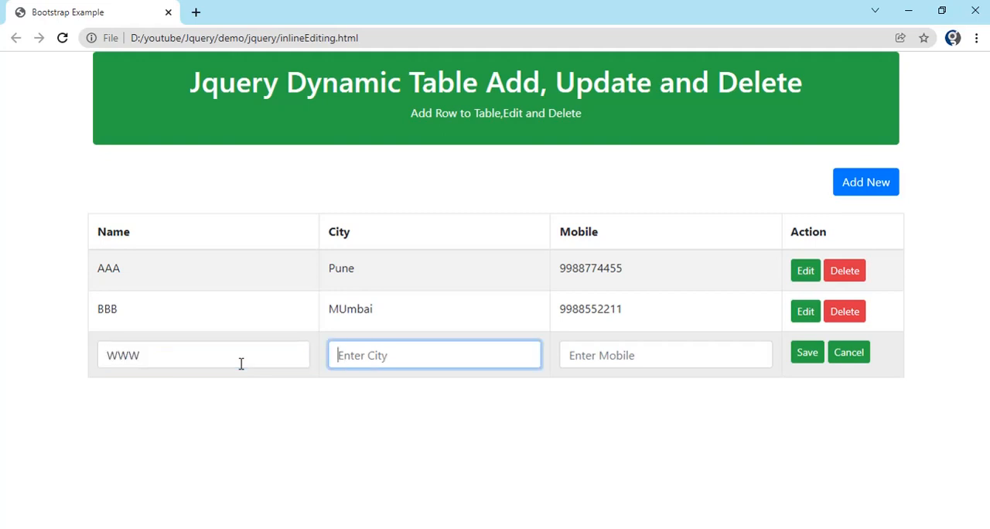
type("Delhi")
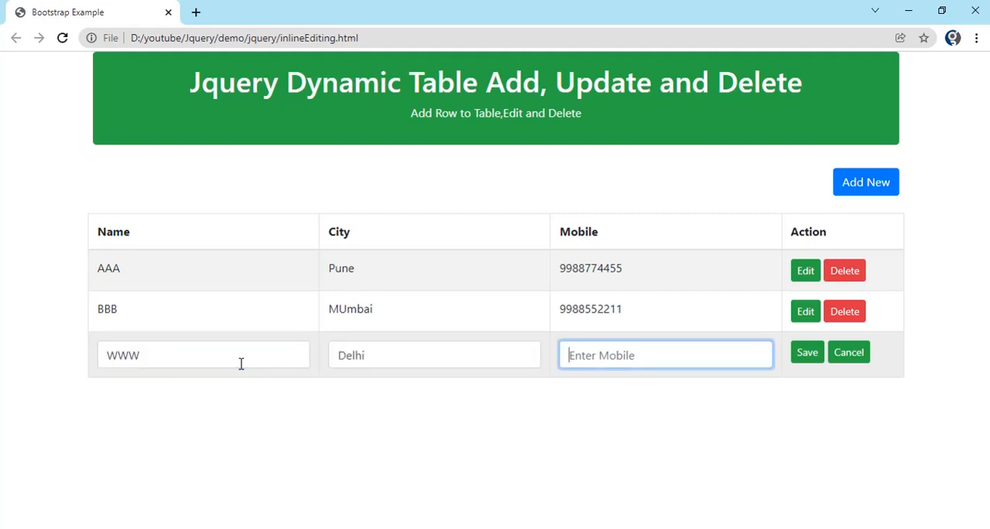
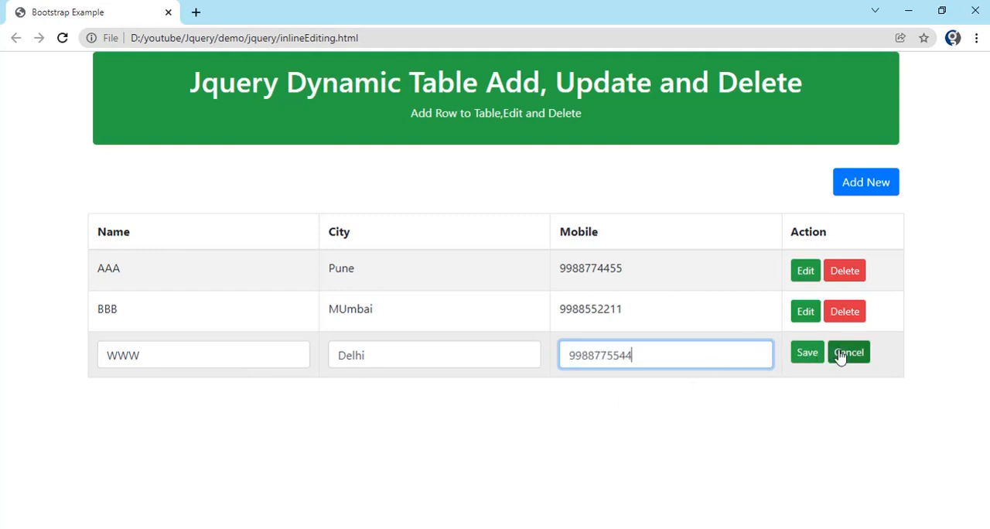
left_click(848, 352)
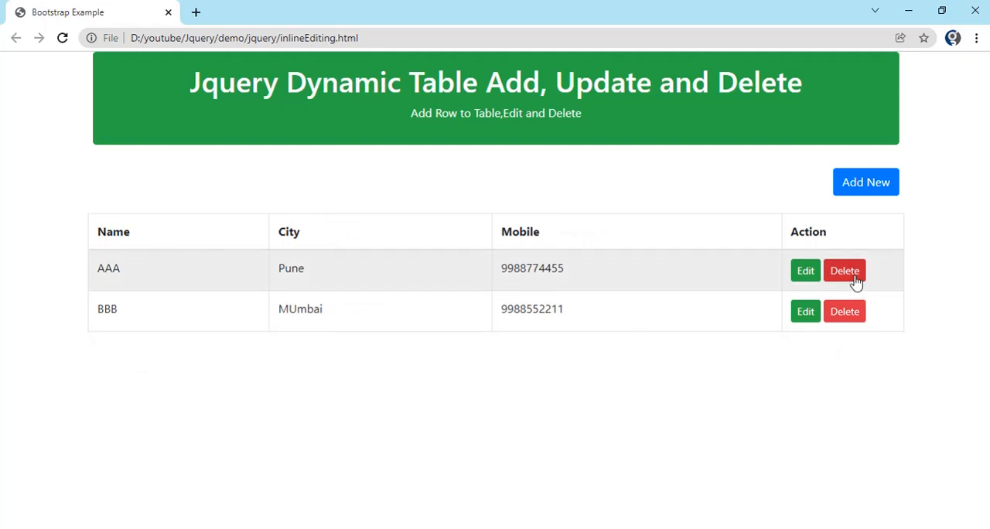
left_click(805, 270)
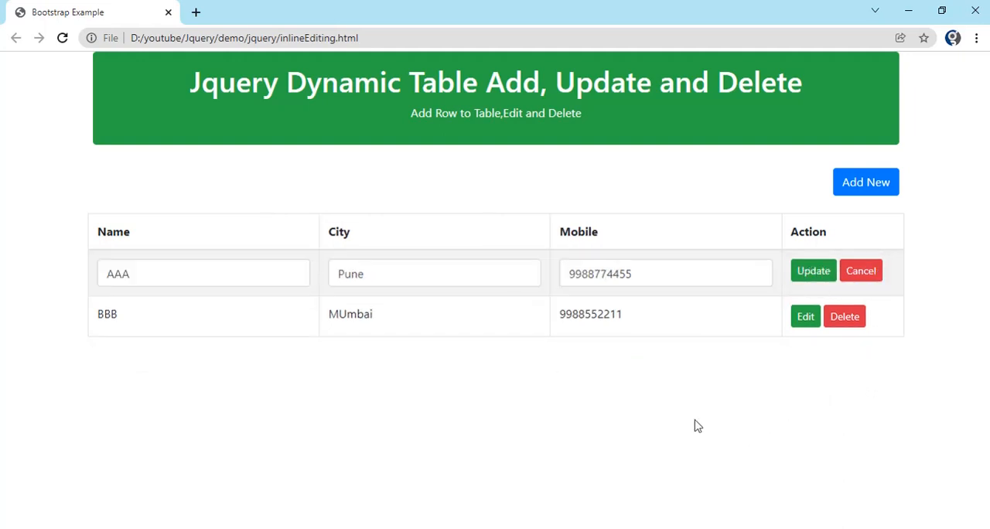
left_click(433, 272)
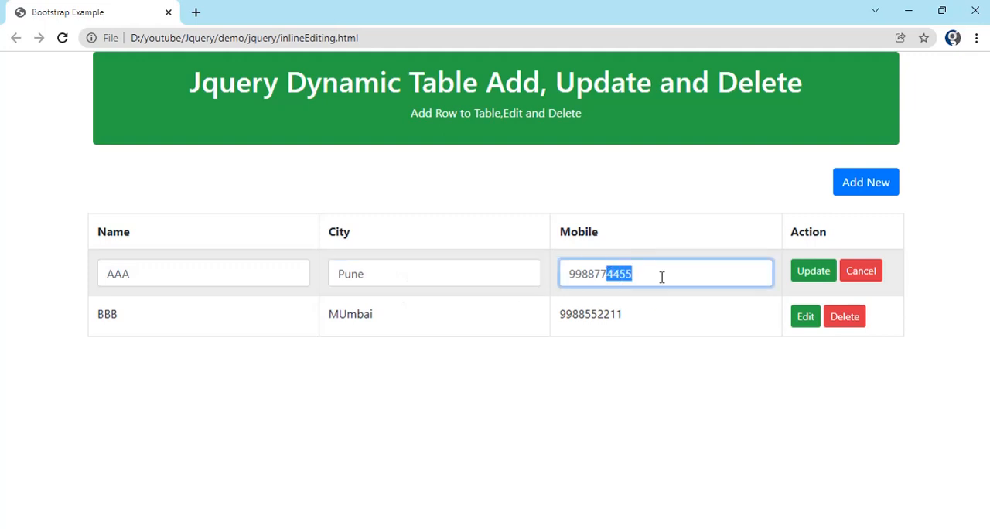
left_click(814, 269)
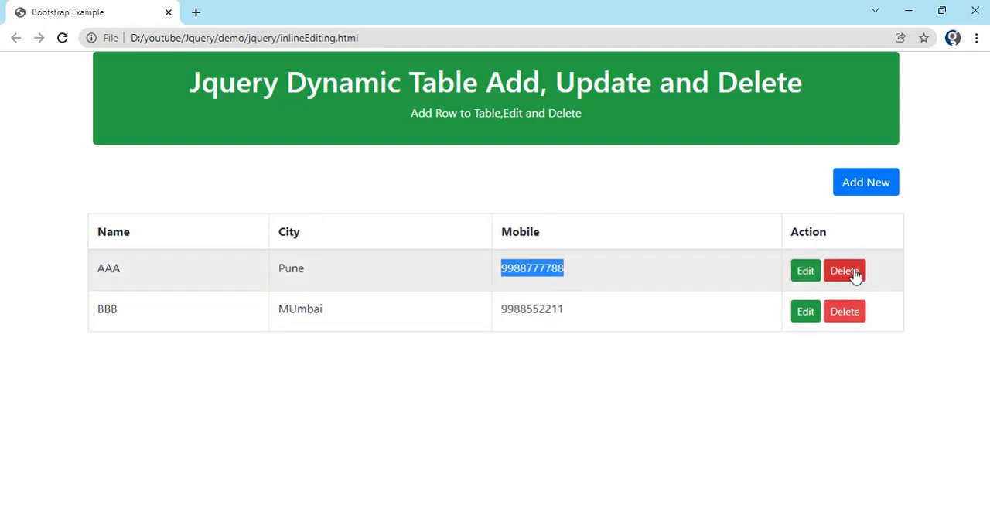
left_click(845, 271)
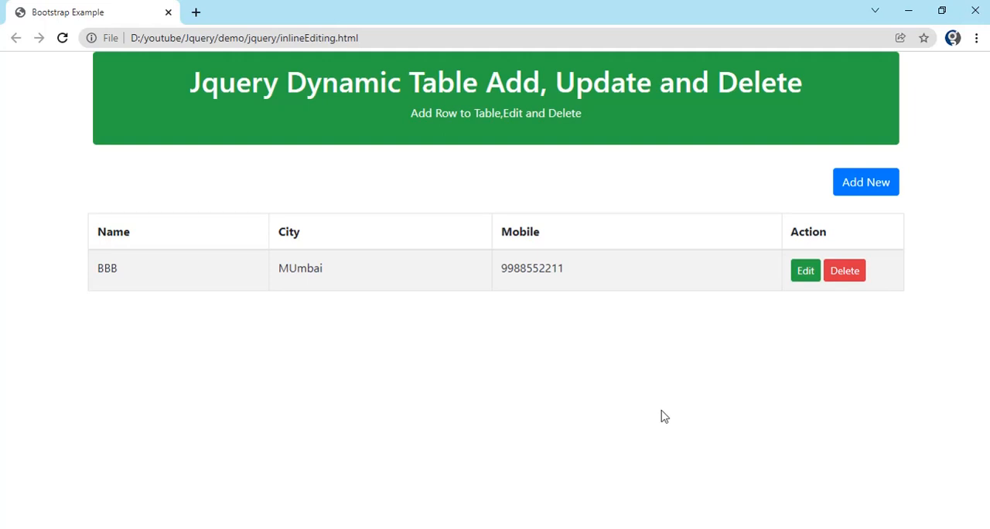
mouse_move(195, 526)
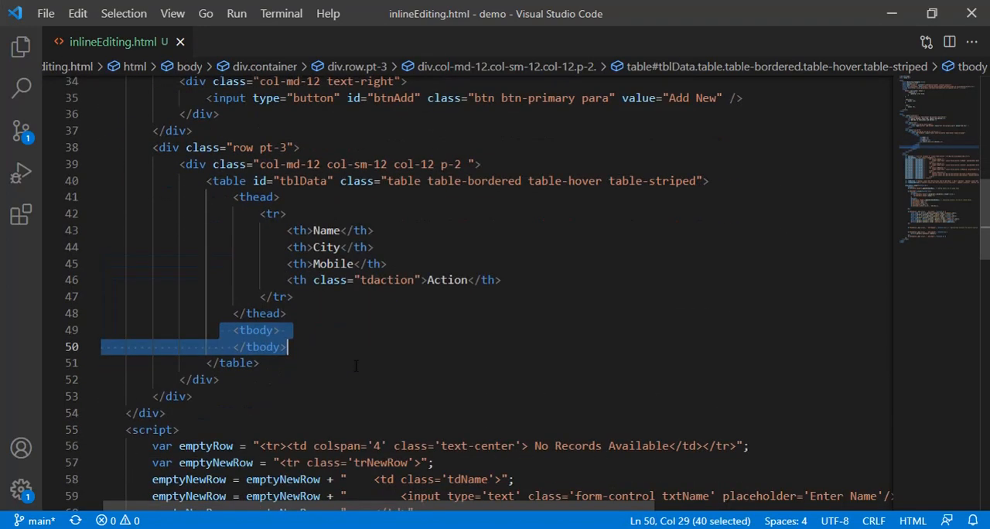
- Scroll from the table/tbody markup down to the emptyRow and emptyNewRow template variables
scroll("down", 3)
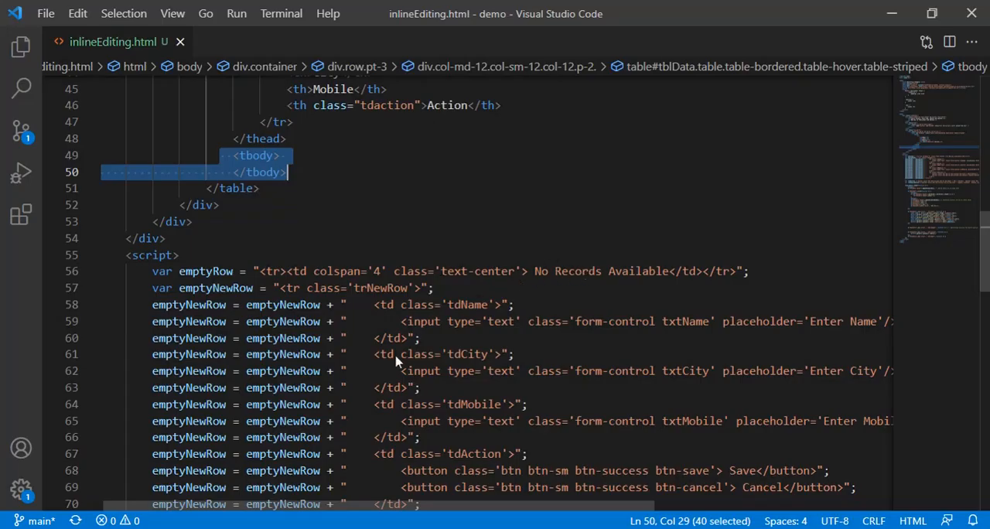
scroll("down", 3)
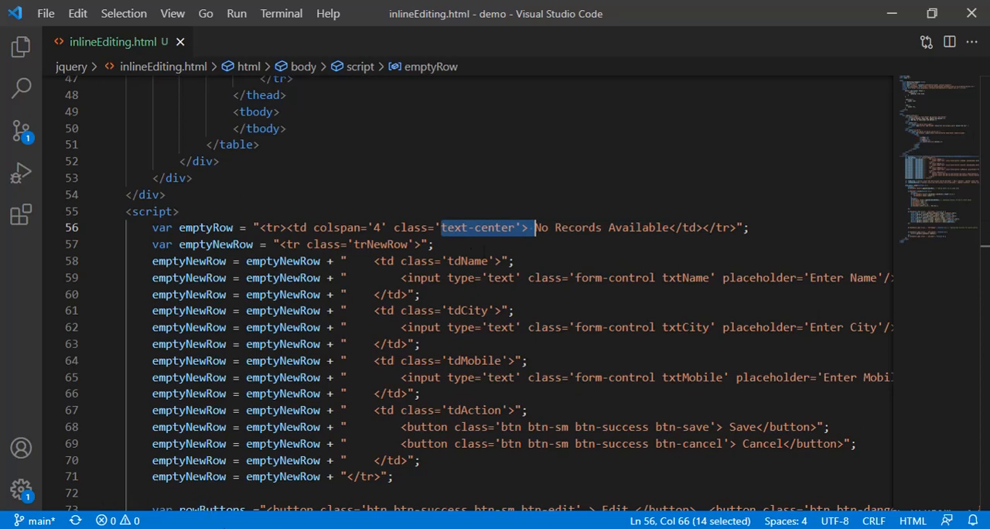
scroll("down", 3)
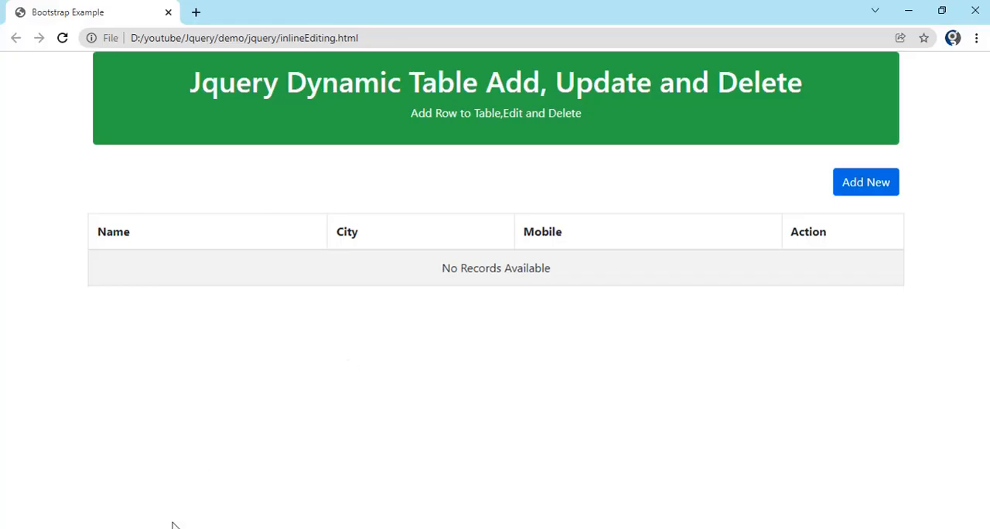
- Add a blank entry row to the empty table and switch to the source in VS Code
left_click(867, 182)
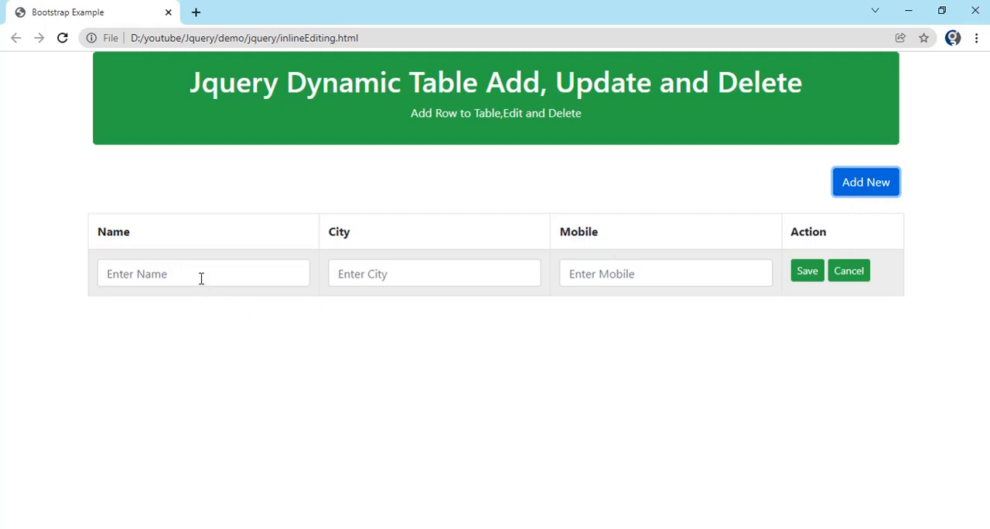
key("alt+tab")
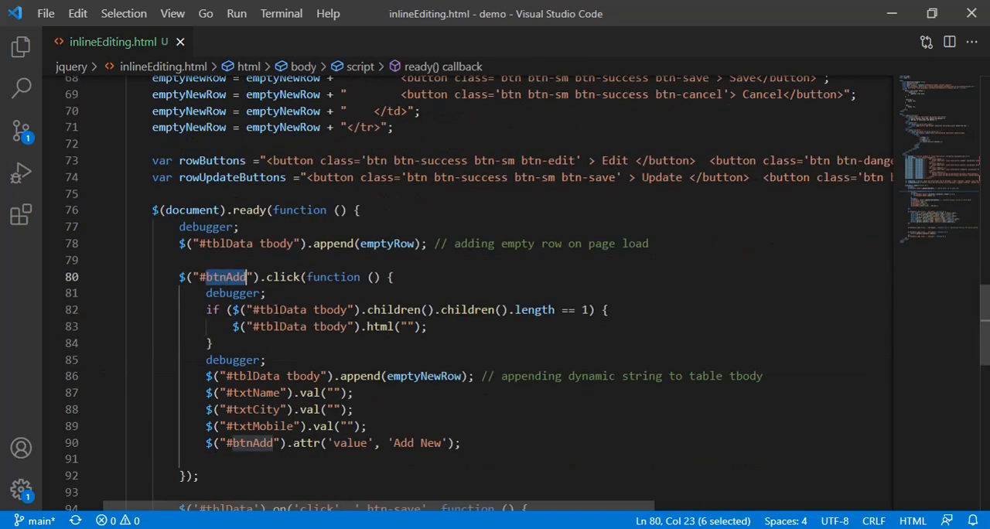
scroll("down", 3)
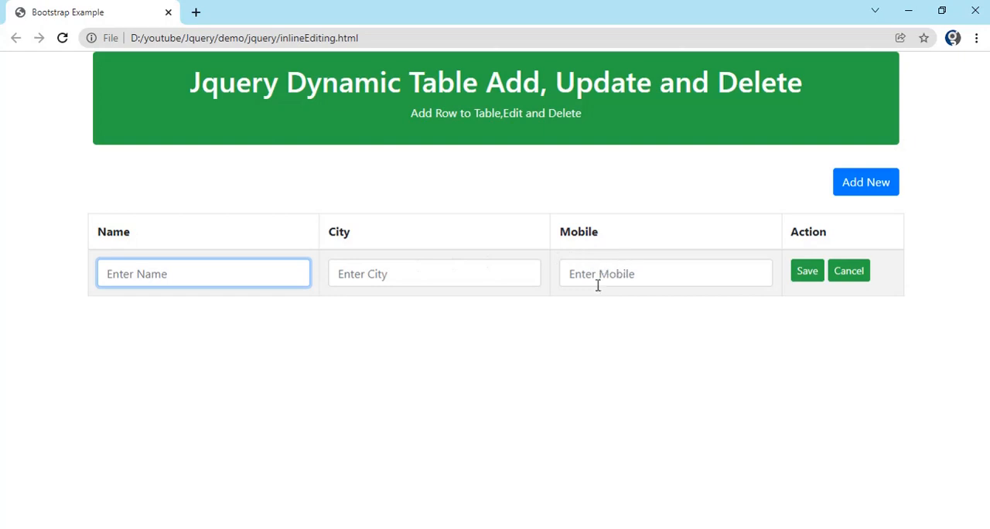
mouse_move(406, 449)
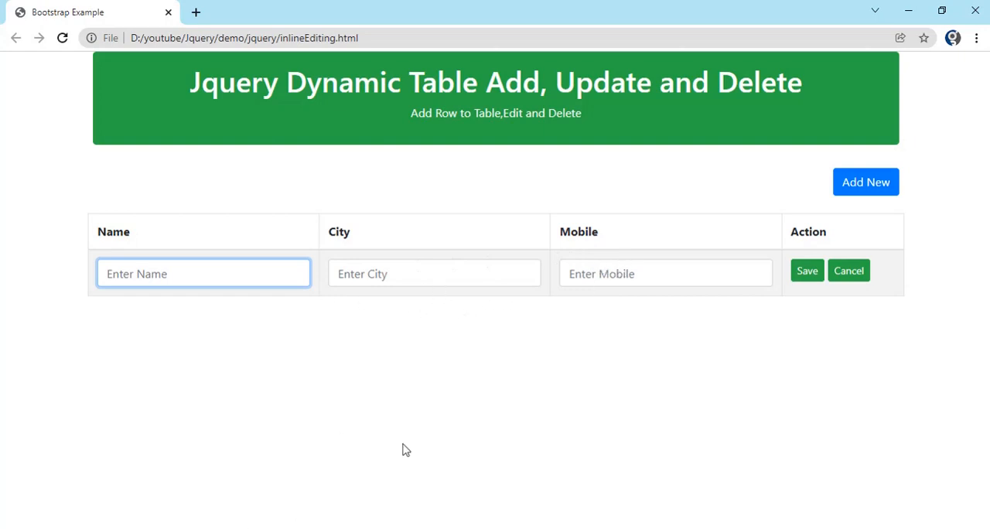
left_click(62, 37)
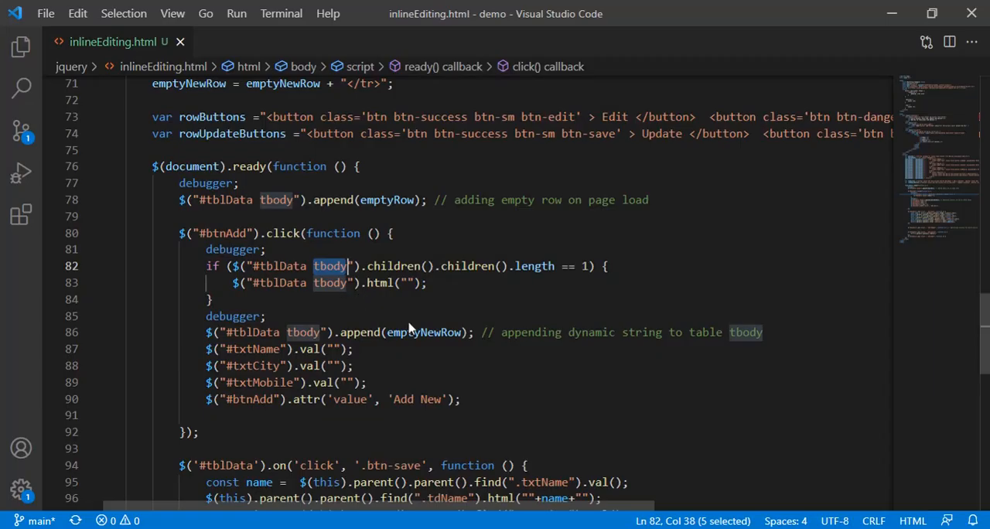
mouse_move(820, 279)
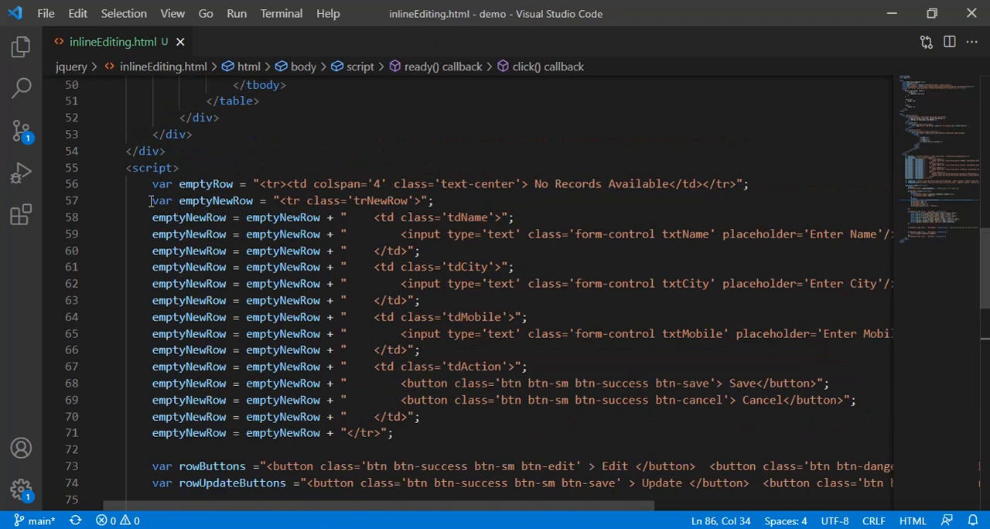
- Highlight the name input, trNewRow and tdName class names in the emptyNewRow template
double_click(217, 201)
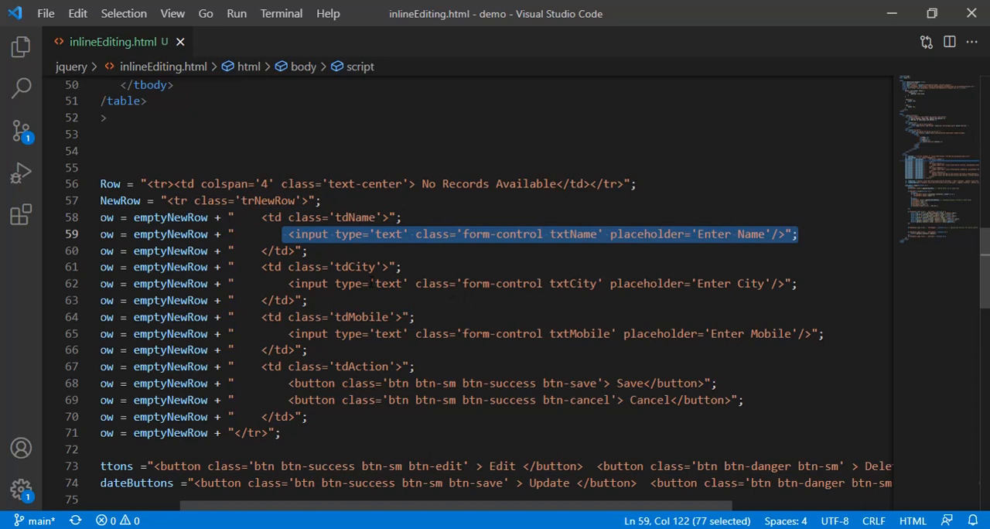
double_click(266, 201)
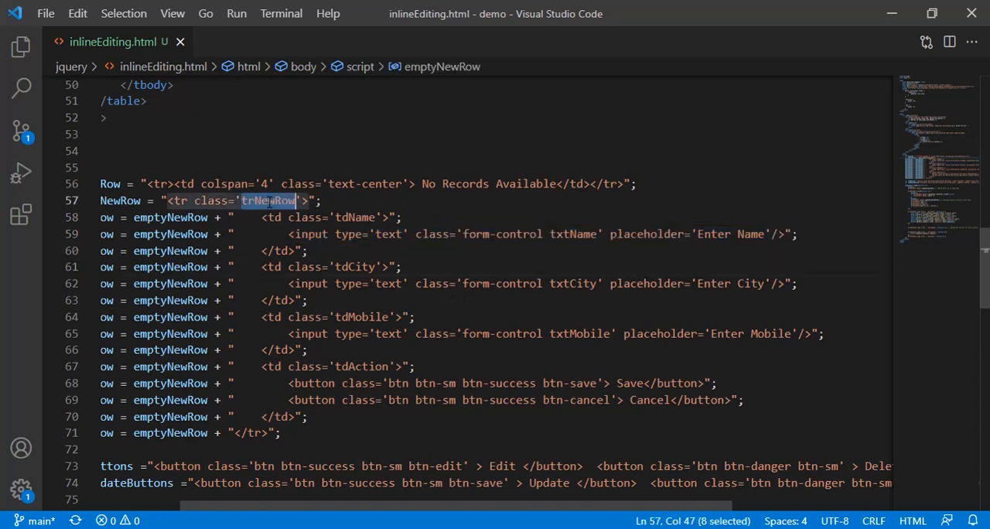
double_click(356, 216)
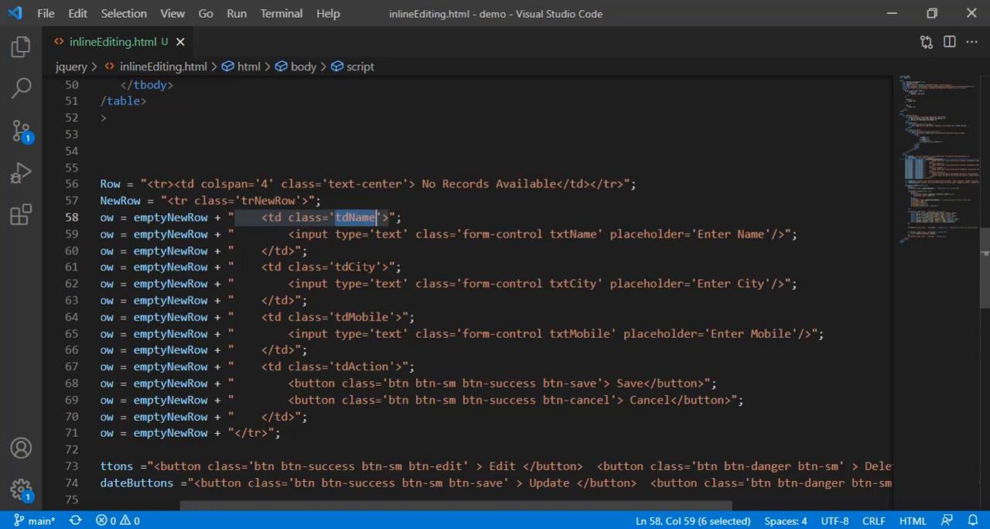
double_click(574, 234)
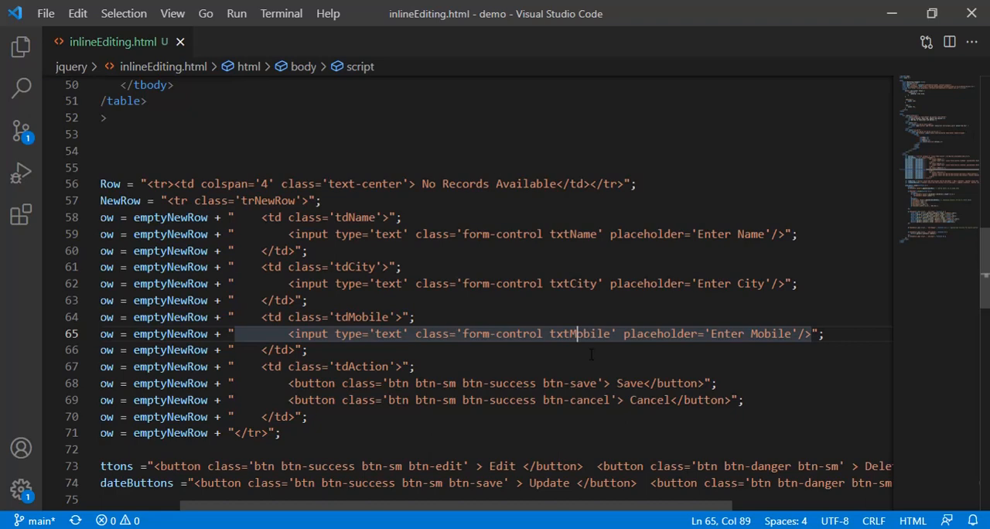
- Scroll to the btnAdd handler and delete the .val("") and Add New reset lines after the append
scroll("down", 3)
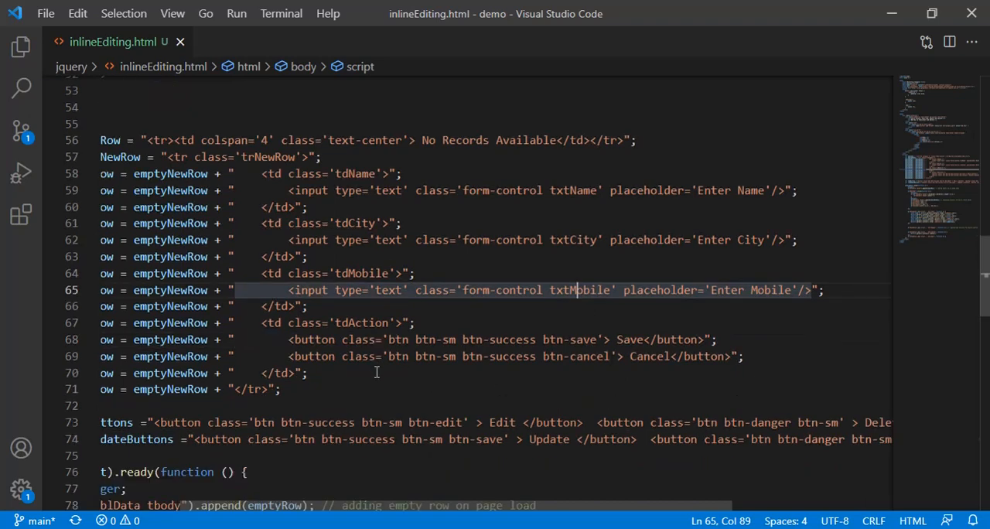
scroll("down", 3)
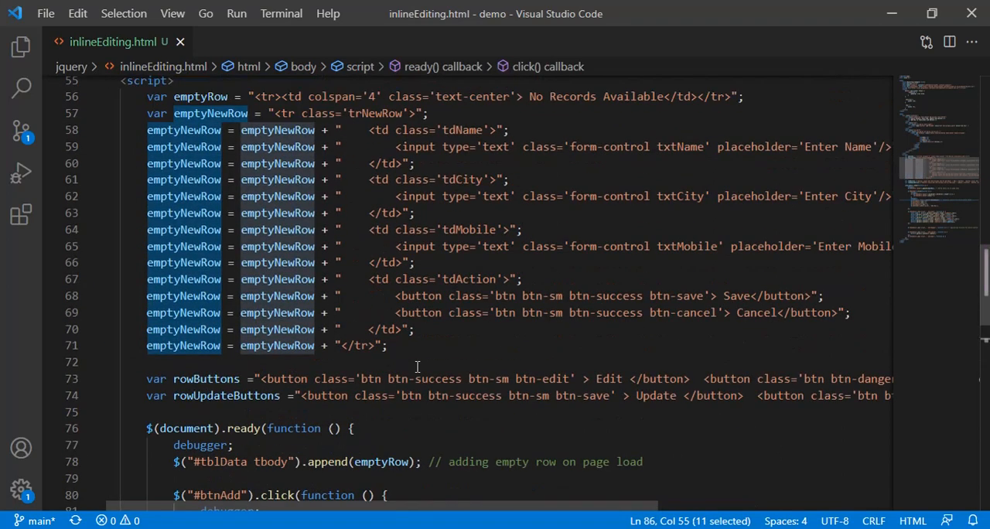
scroll("down", 3)
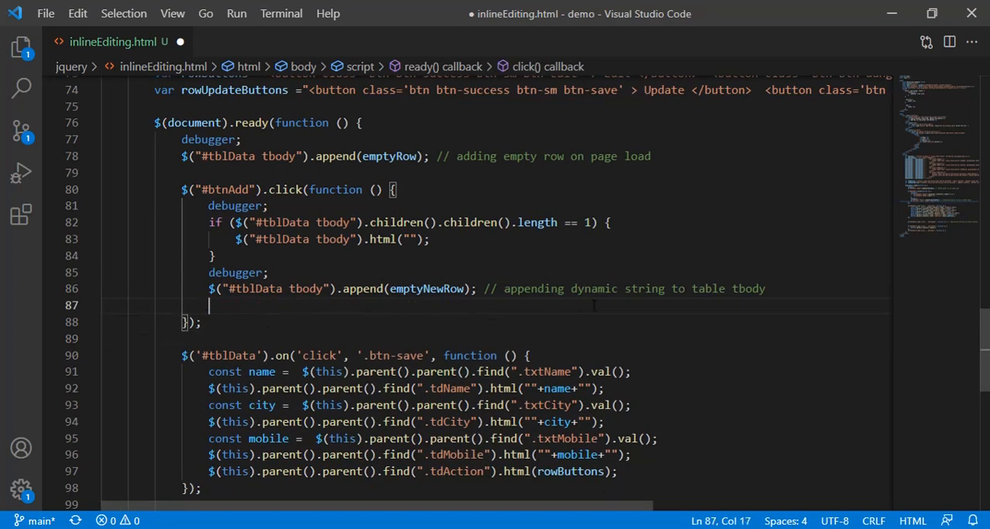
key("Backspace")
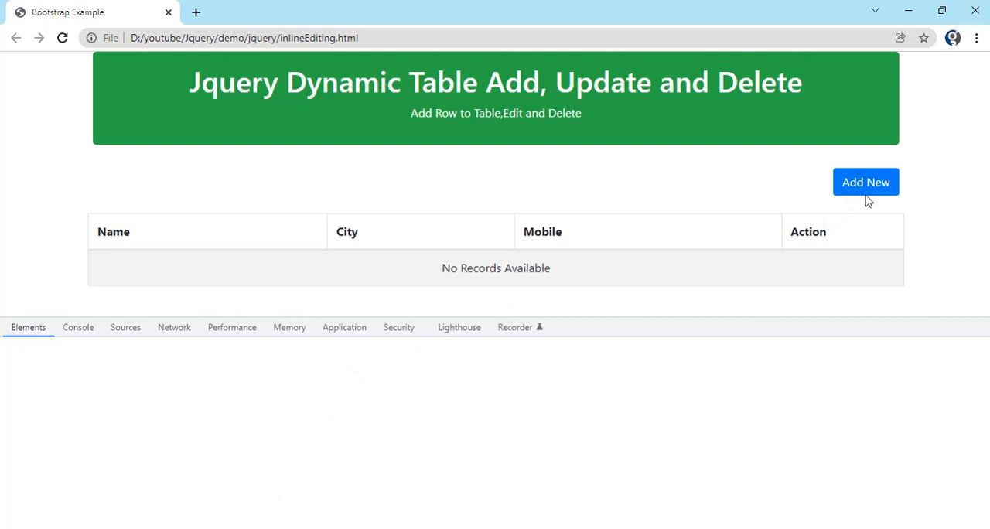
mouse_move(855, 201)
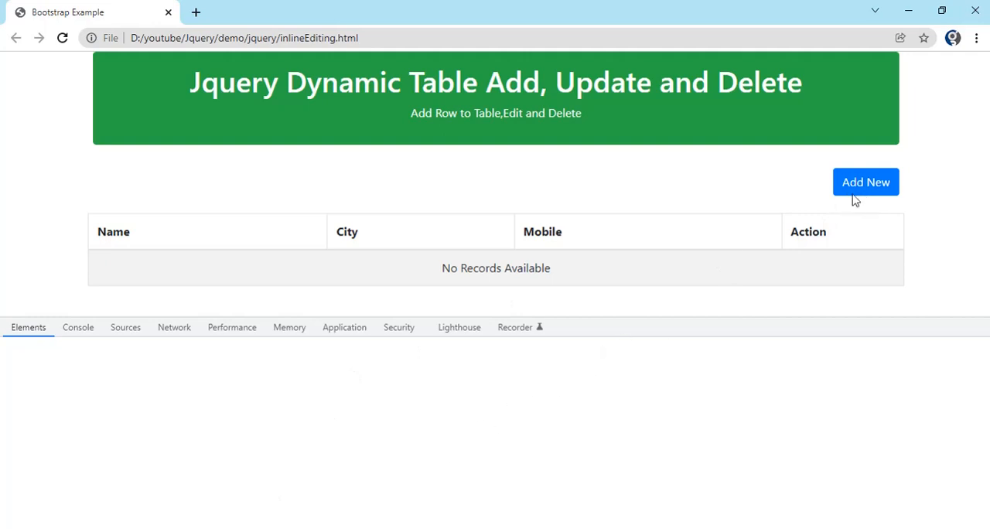
mouse_move(128, 334)
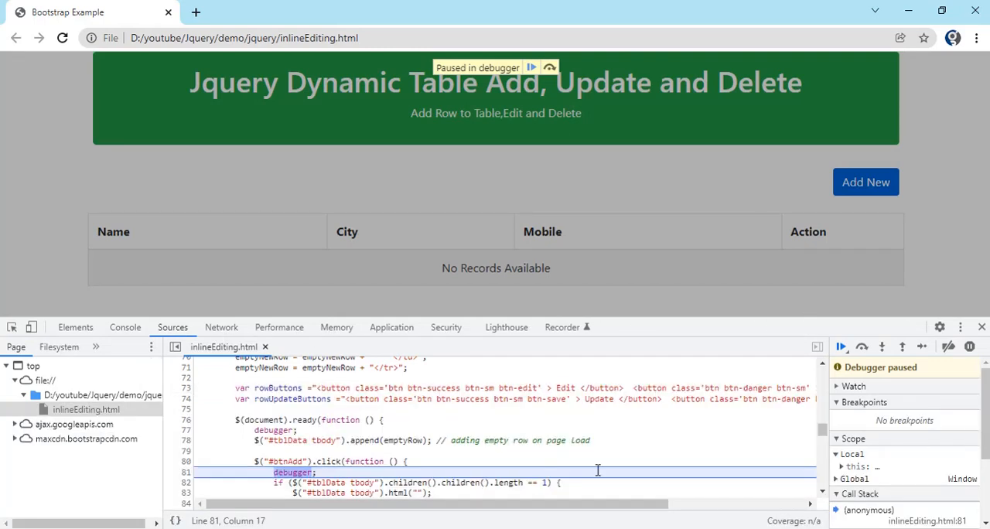
scroll("down", 3)
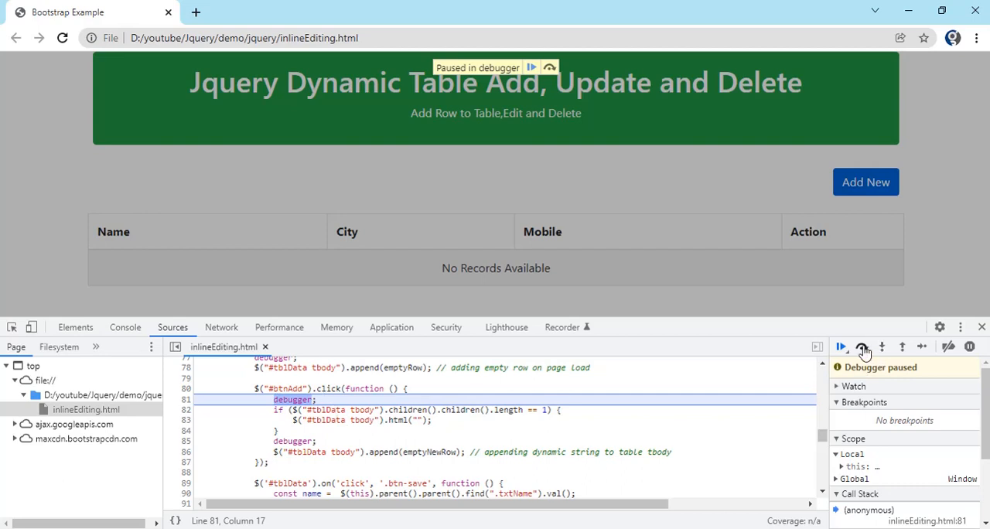
left_click(882, 346)
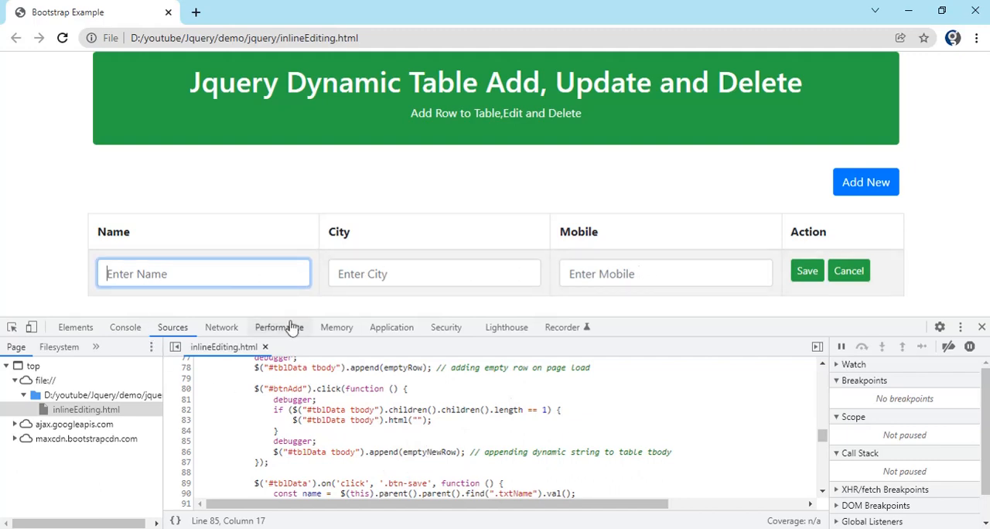
type("P")
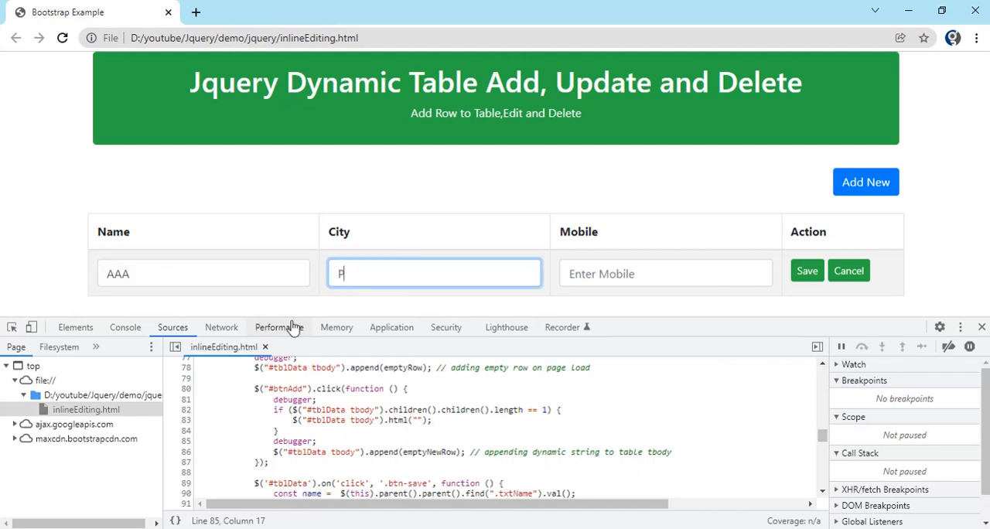
type("Pune")
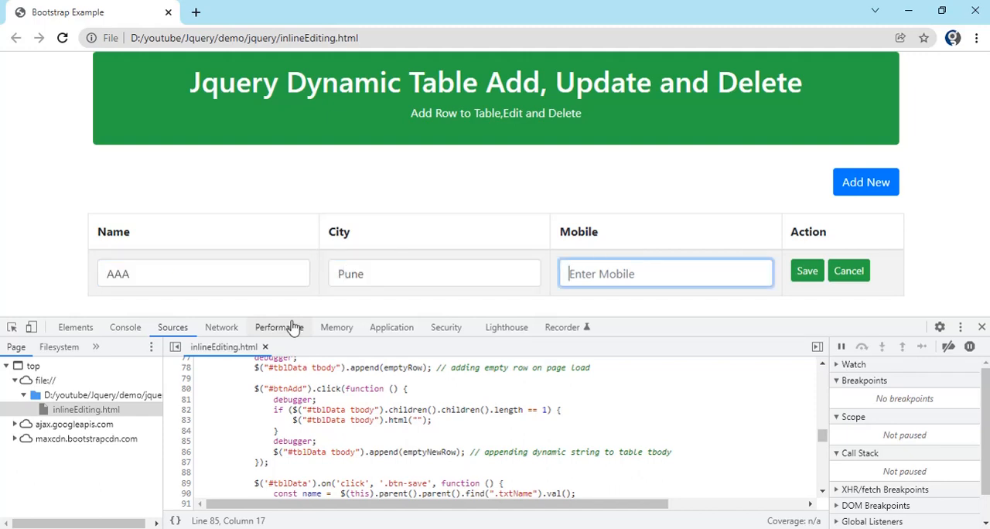
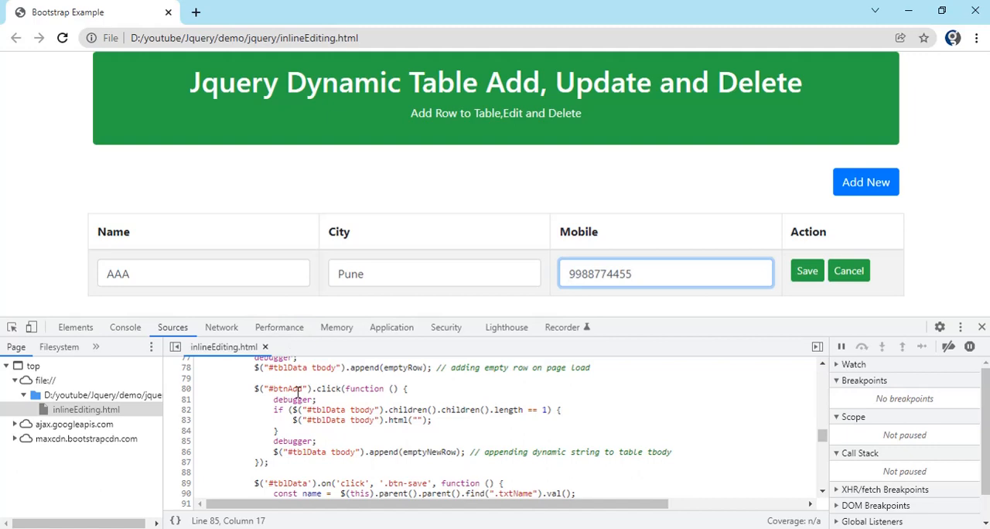
- At the save handler's line 90 breakpoint, select the $(this).parent() expression
scroll("down", 3)
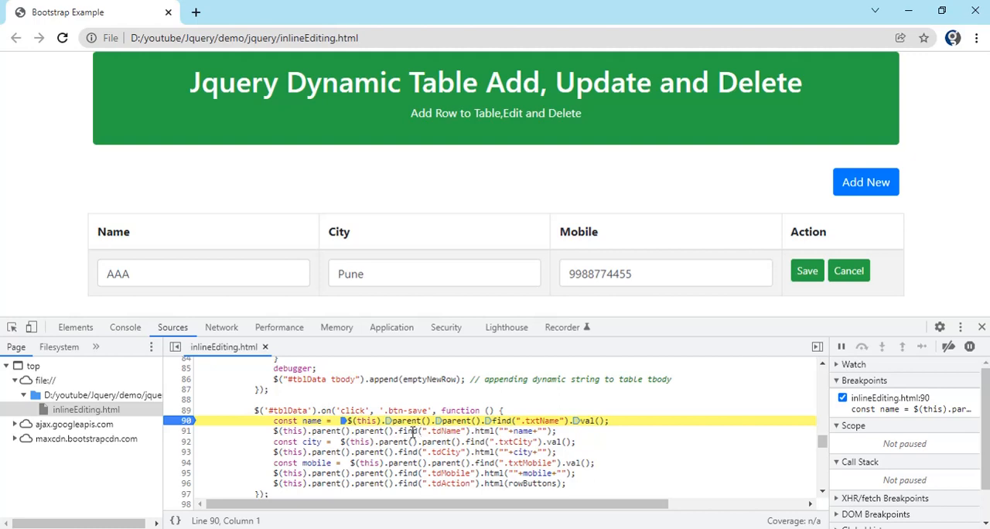
mouse_move(412, 430)
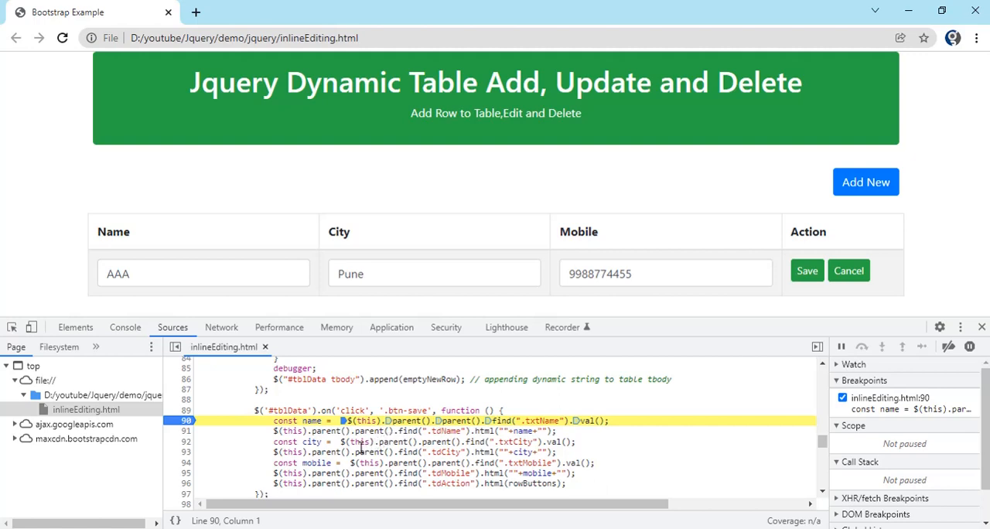
mouse_move(358, 451)
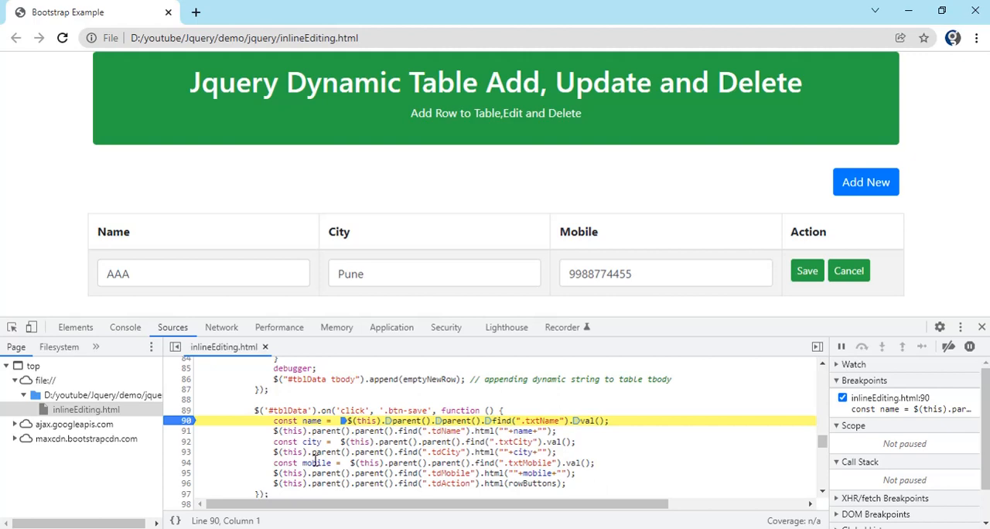
left_click_drag(260, 410, 317, 410)
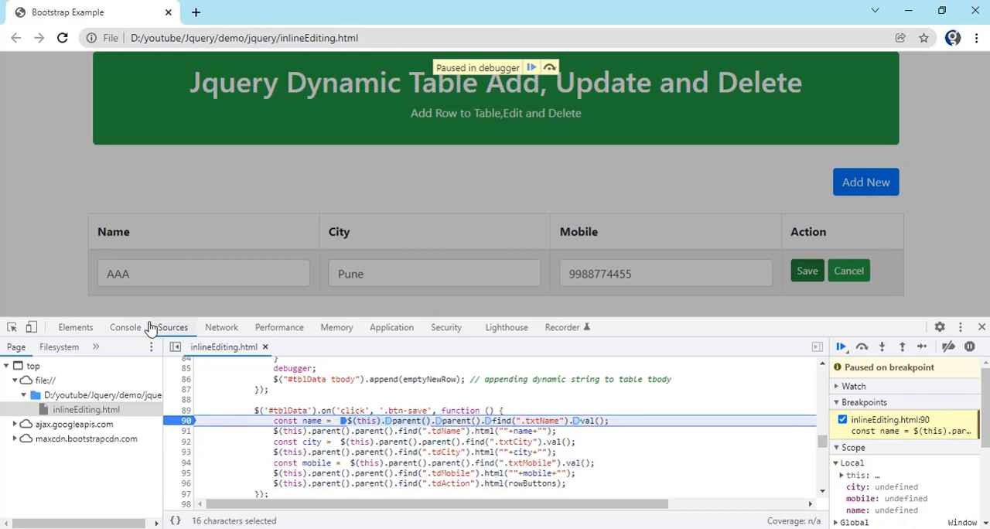
left_click(124, 327)
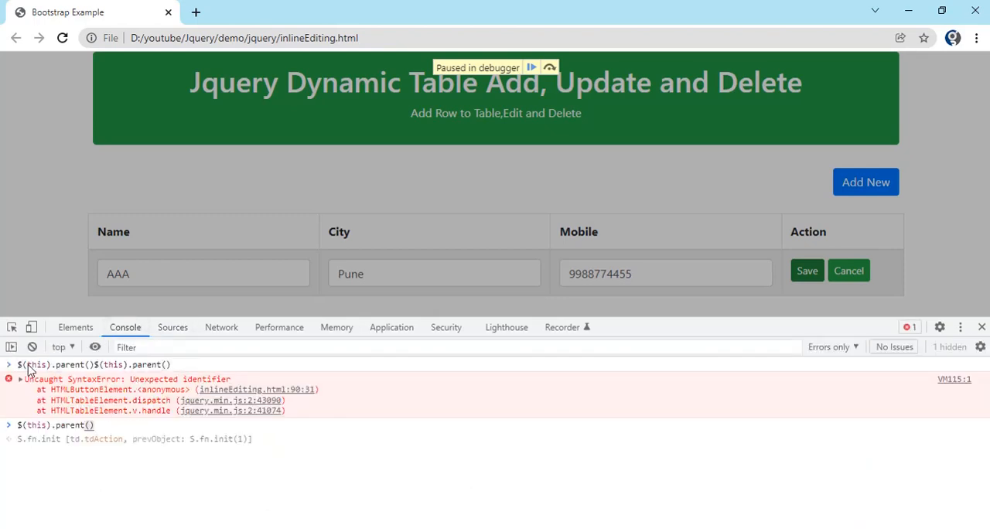
left_click(32, 346)
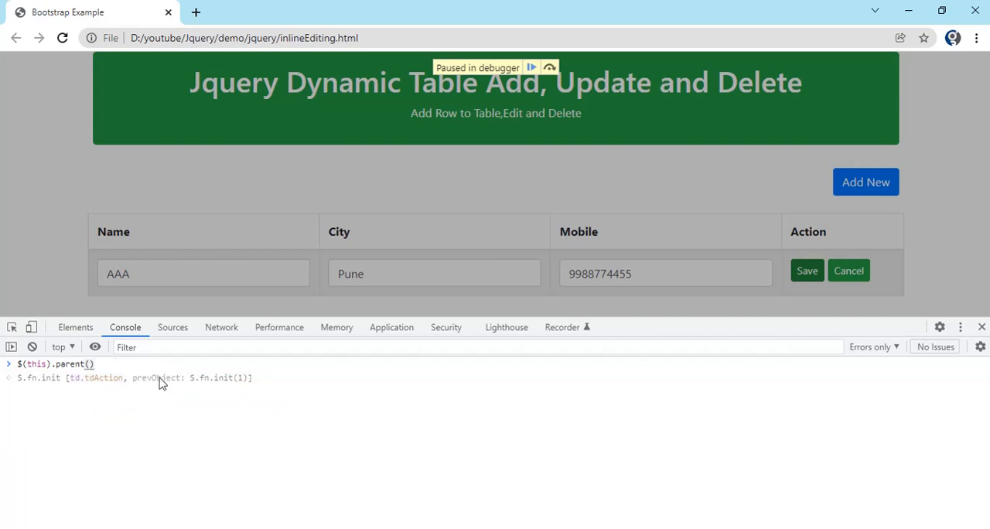
type(".parent(")
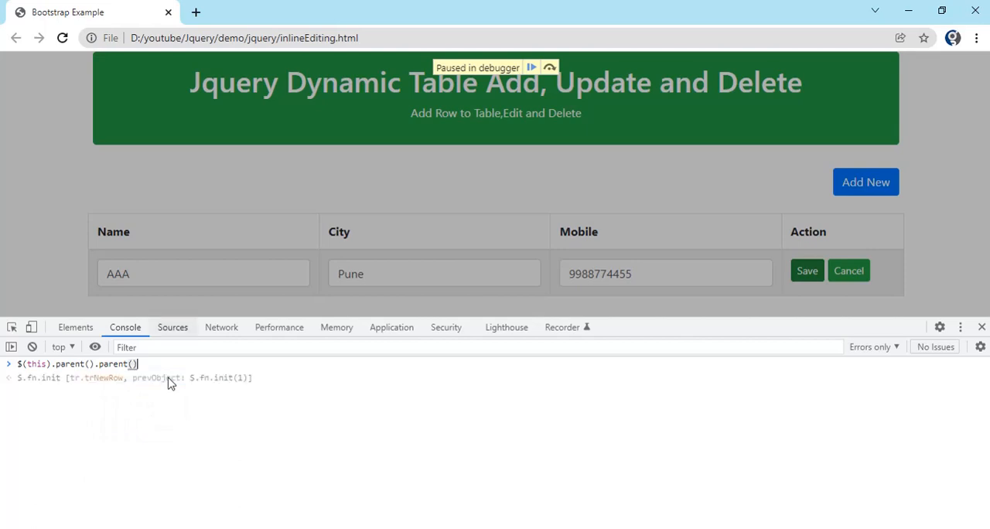
left_click(174, 327)
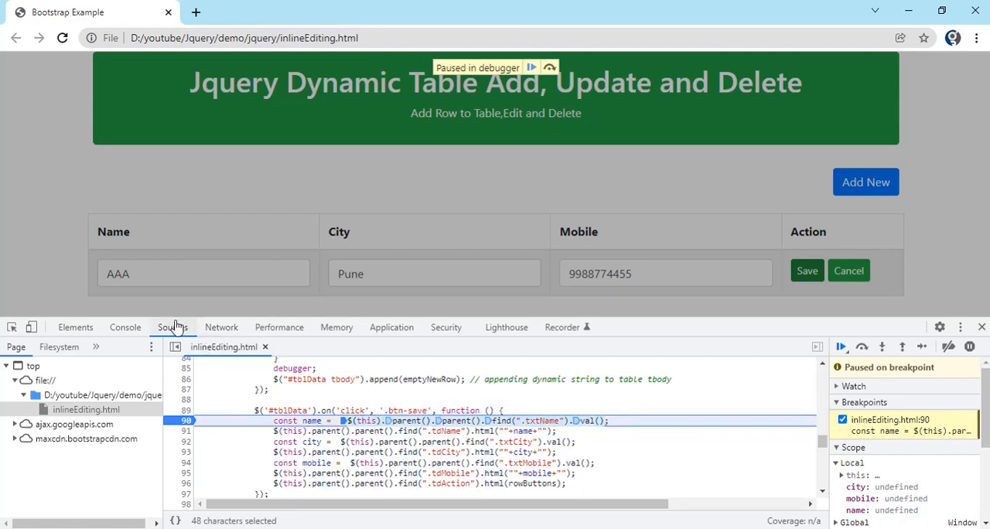
left_click(124, 326)
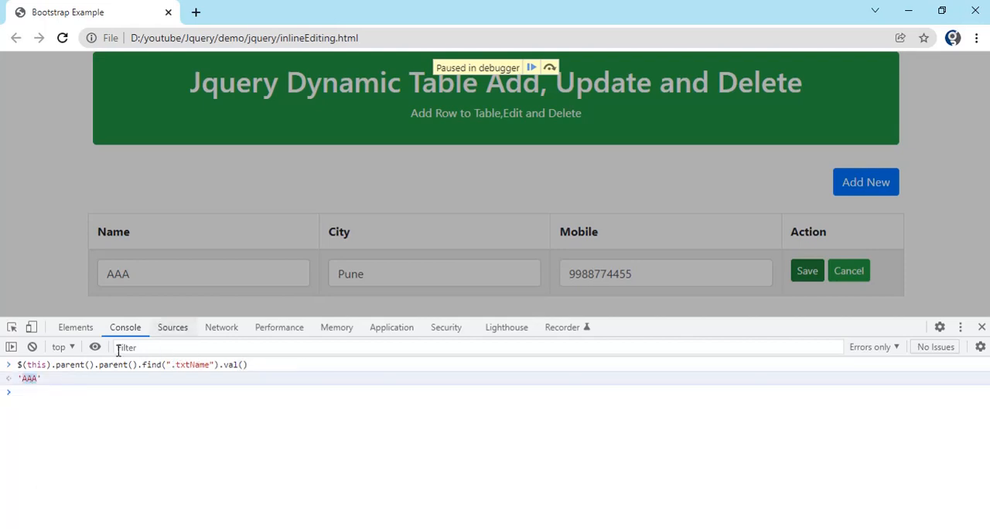
left_click(173, 326)
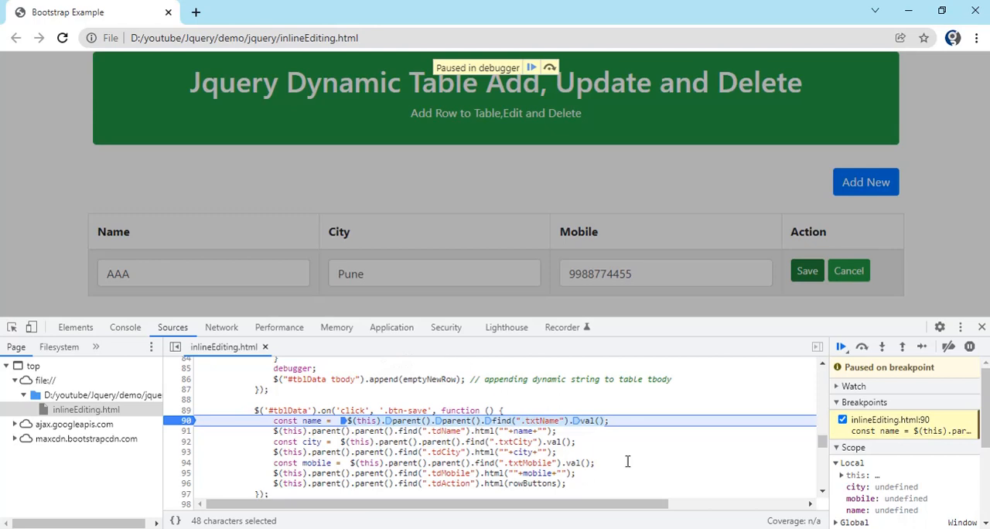
mouse_move(550, 430)
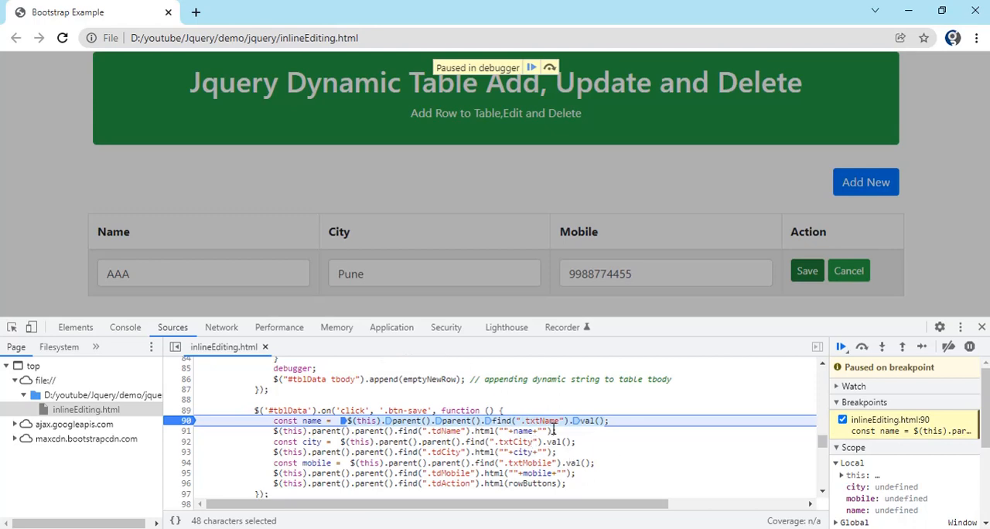
mouse_move(586, 443)
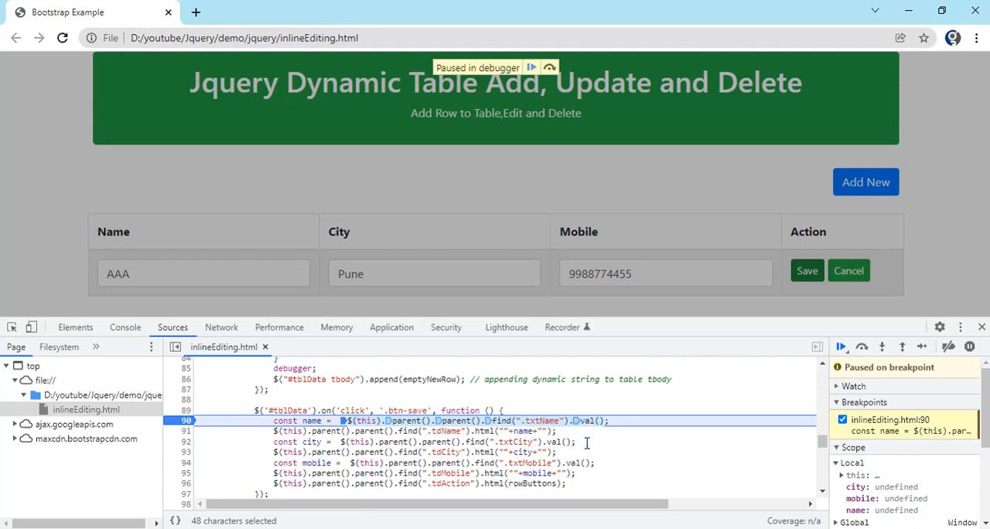
mouse_move(636, 464)
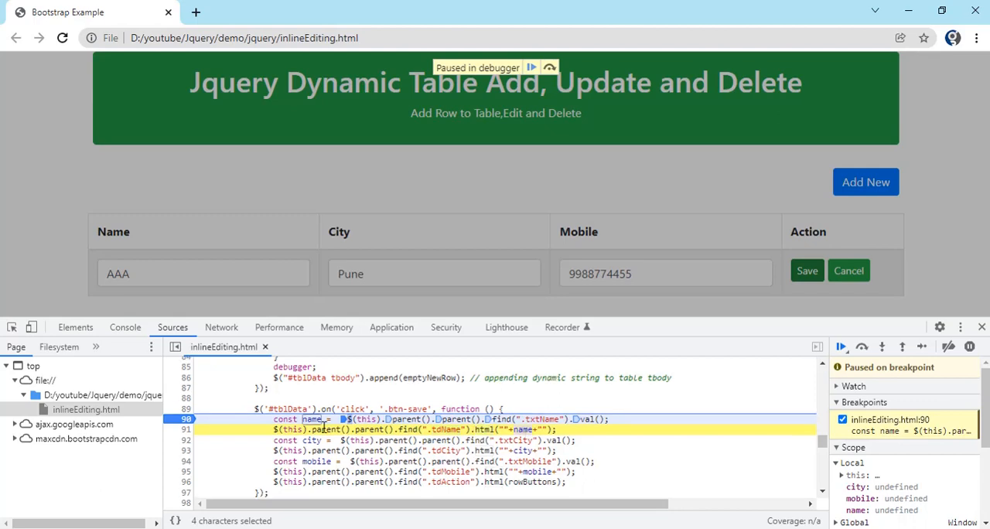
- Step over the name and city assignments, then resume so the AAA row saves
left_click(861, 347)
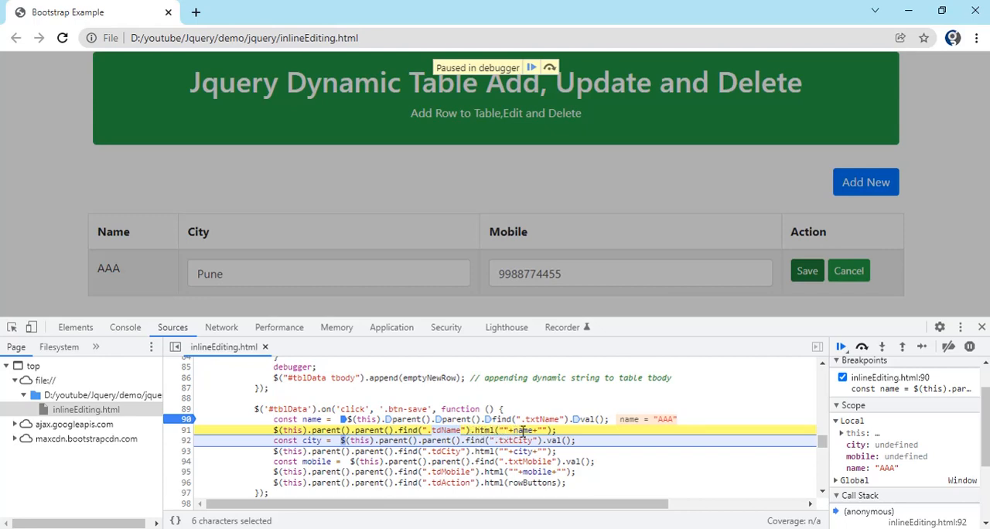
left_click(860, 346)
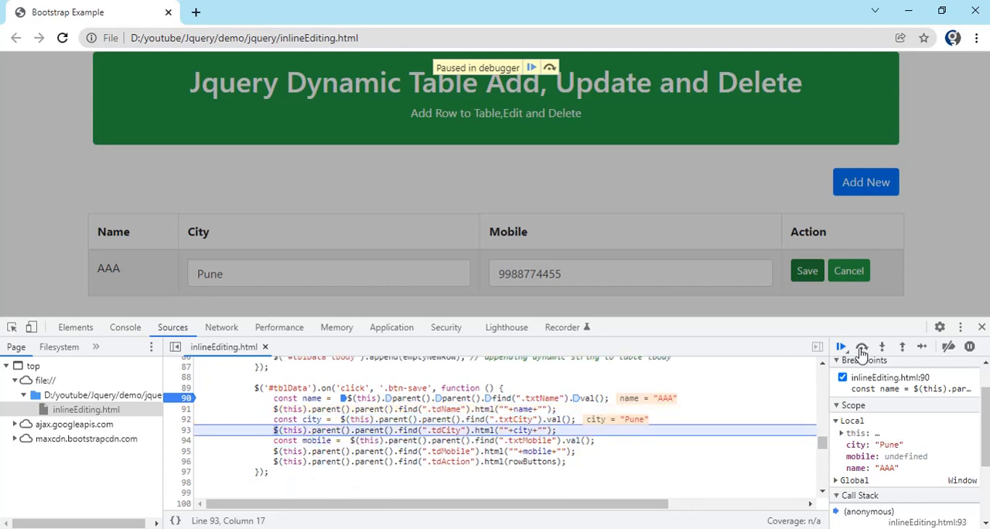
left_click(840, 347)
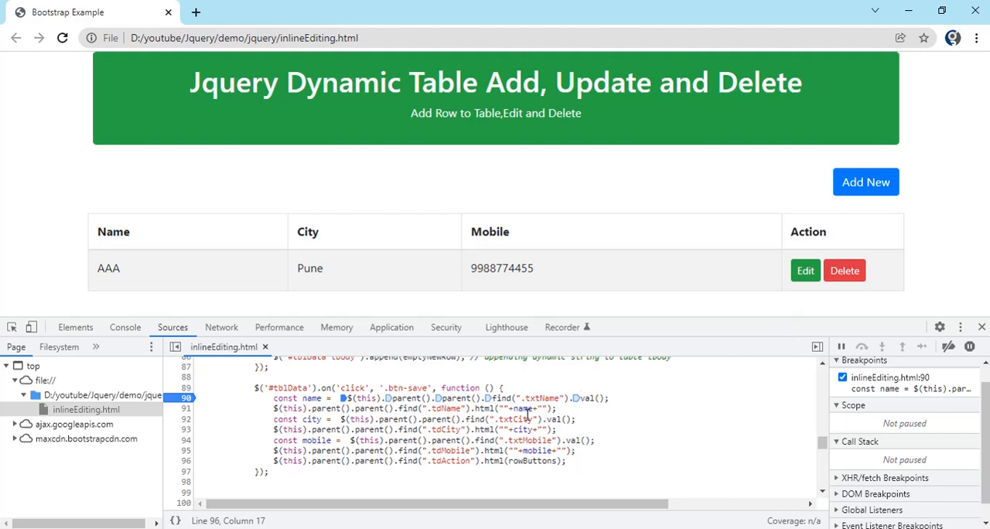
- Set the delete-handler breakpoint and step through the edit handler, turning AAA's row cells into input boxes
scroll("down", 3)
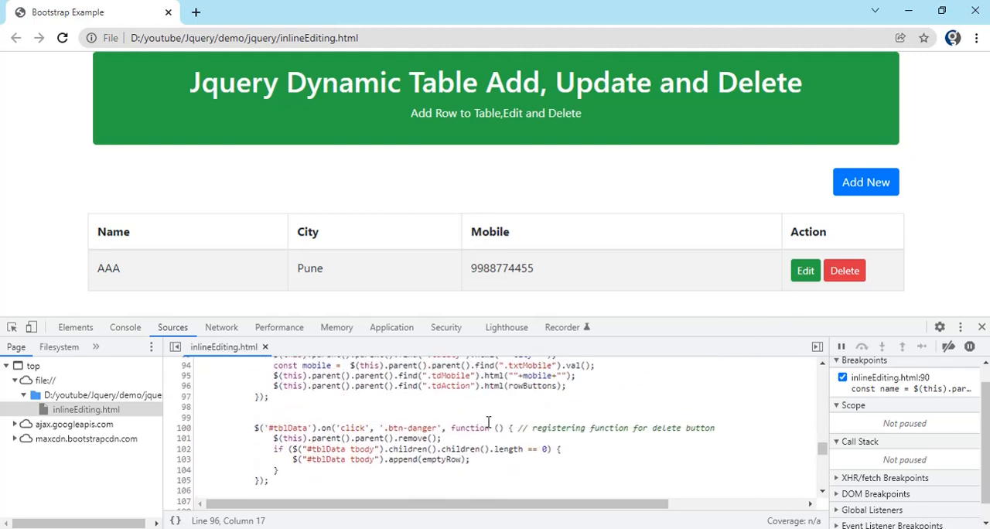
left_click(184, 440)
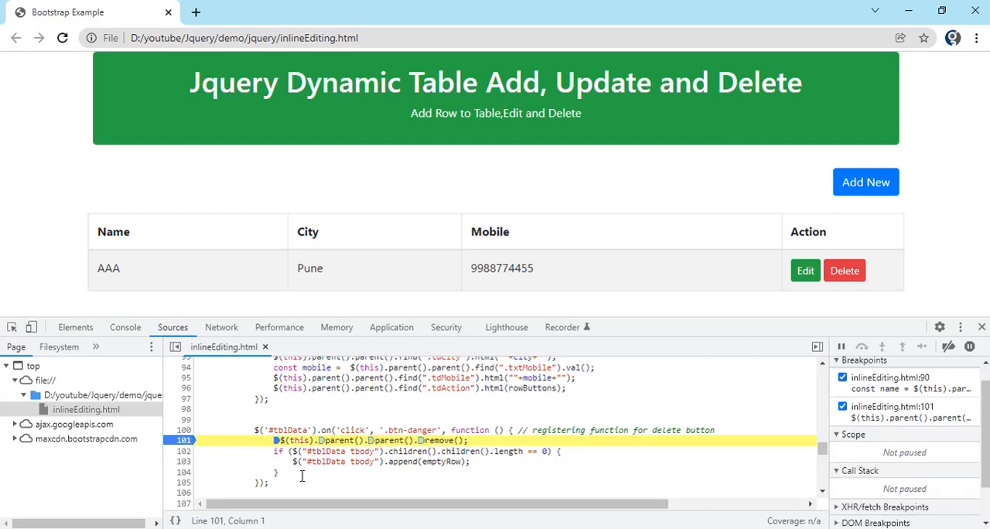
scroll("down", 3)
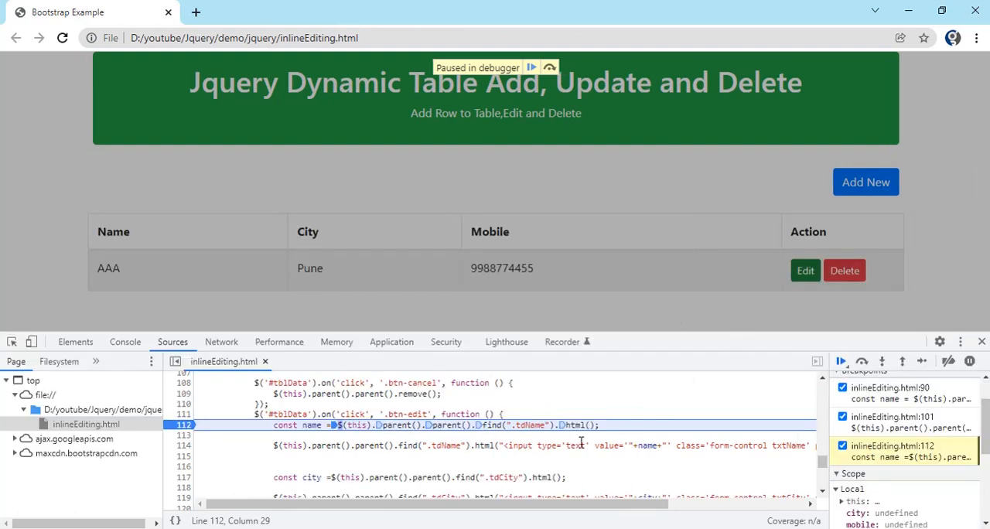
left_click(882, 362)
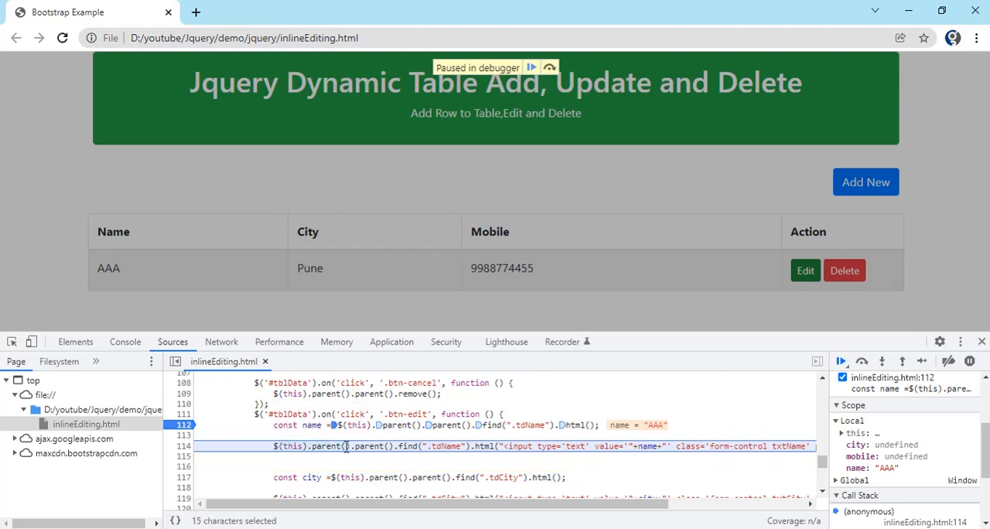
left_click_drag(348, 446, 456, 445)
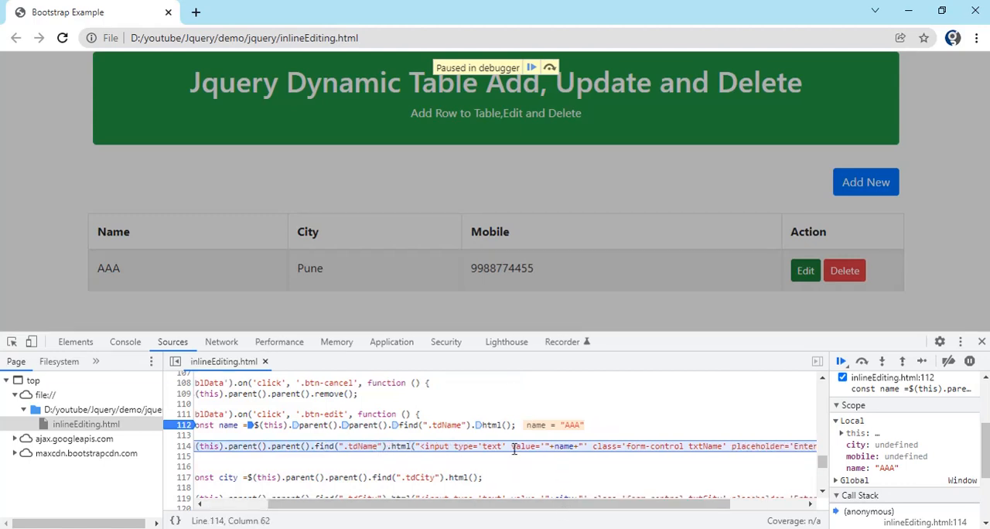
double_click(228, 424)
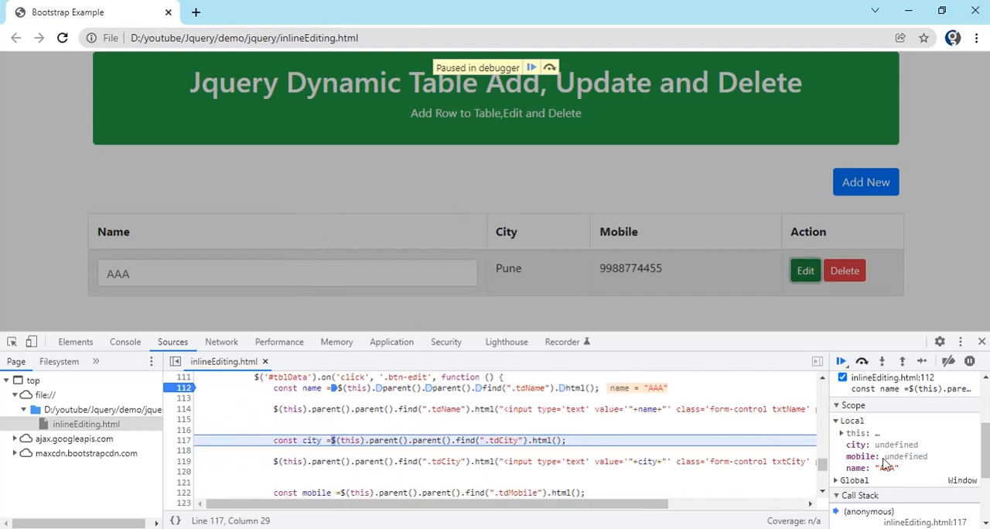
left_click(860, 362)
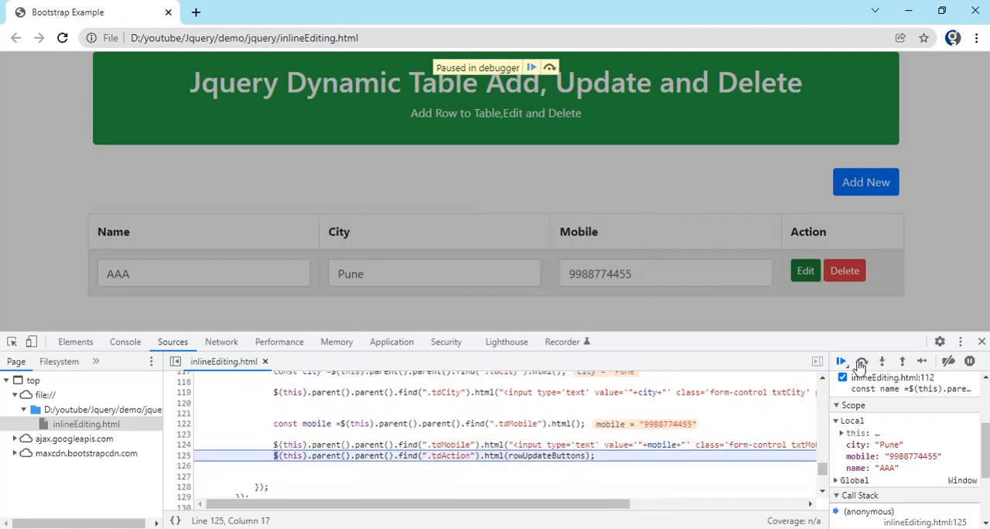
- Resume execution through the delete handler so the row is removed, leaving No Records Available
left_click(841, 362)
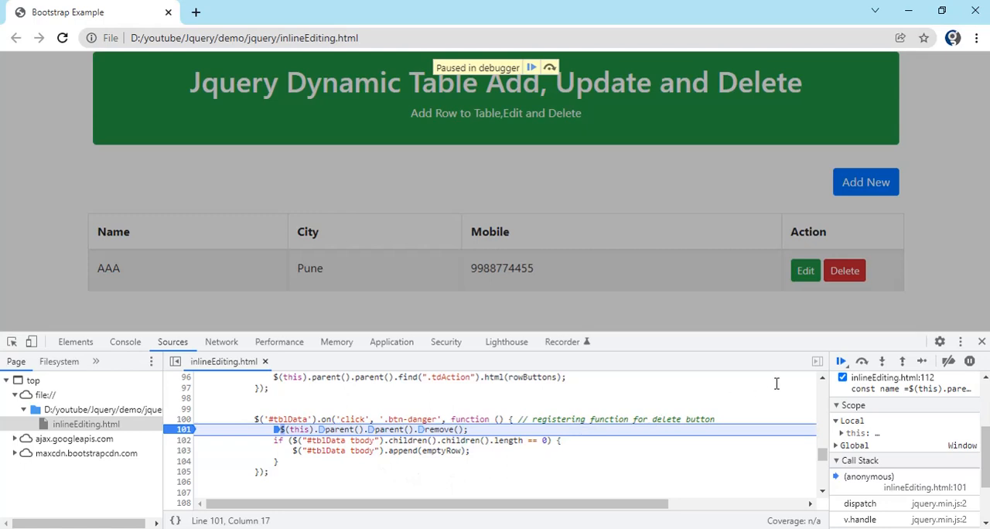
left_click(840, 362)
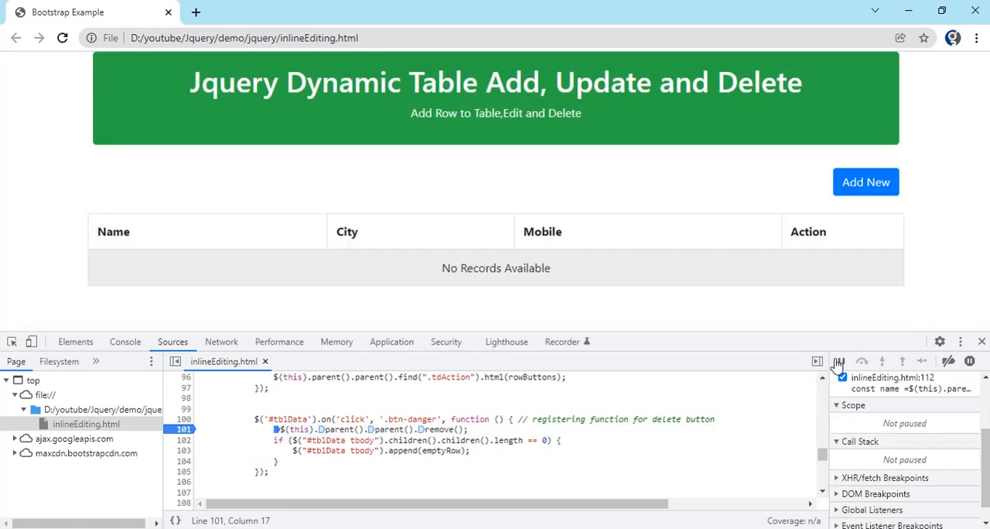